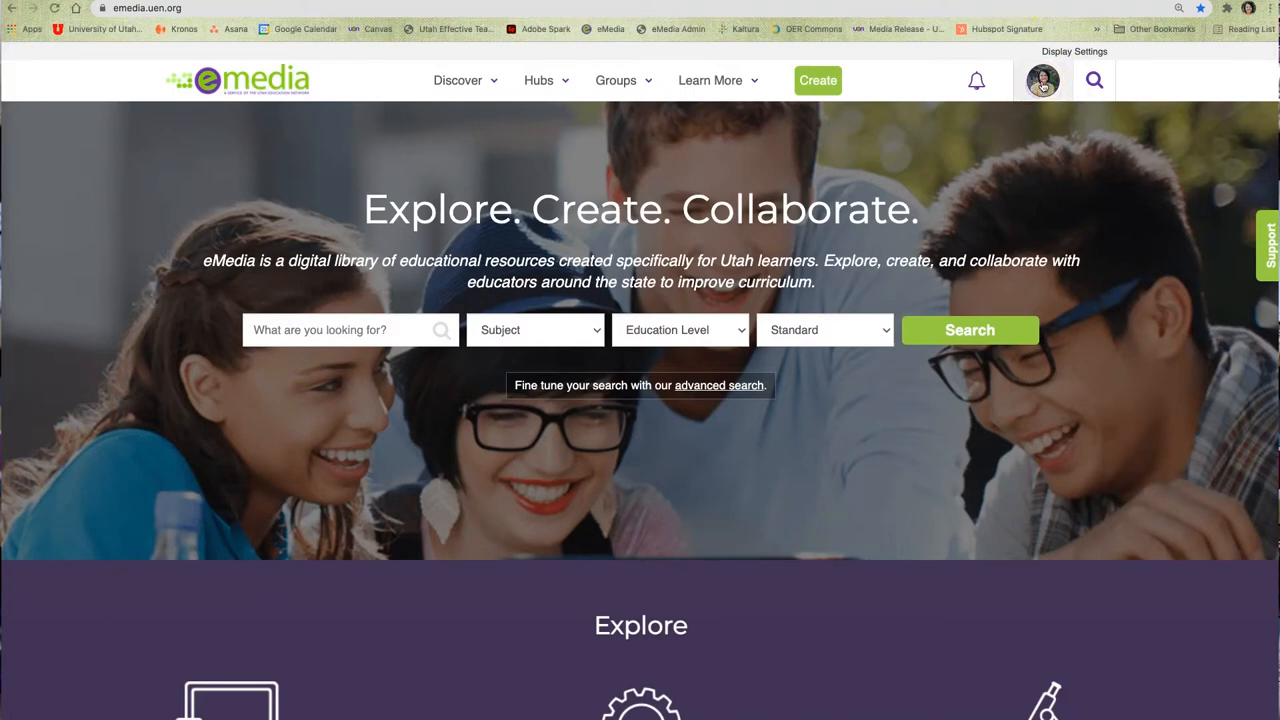
Start a new standalone Open Author resource from the Create menu.
left_click(1042, 80)
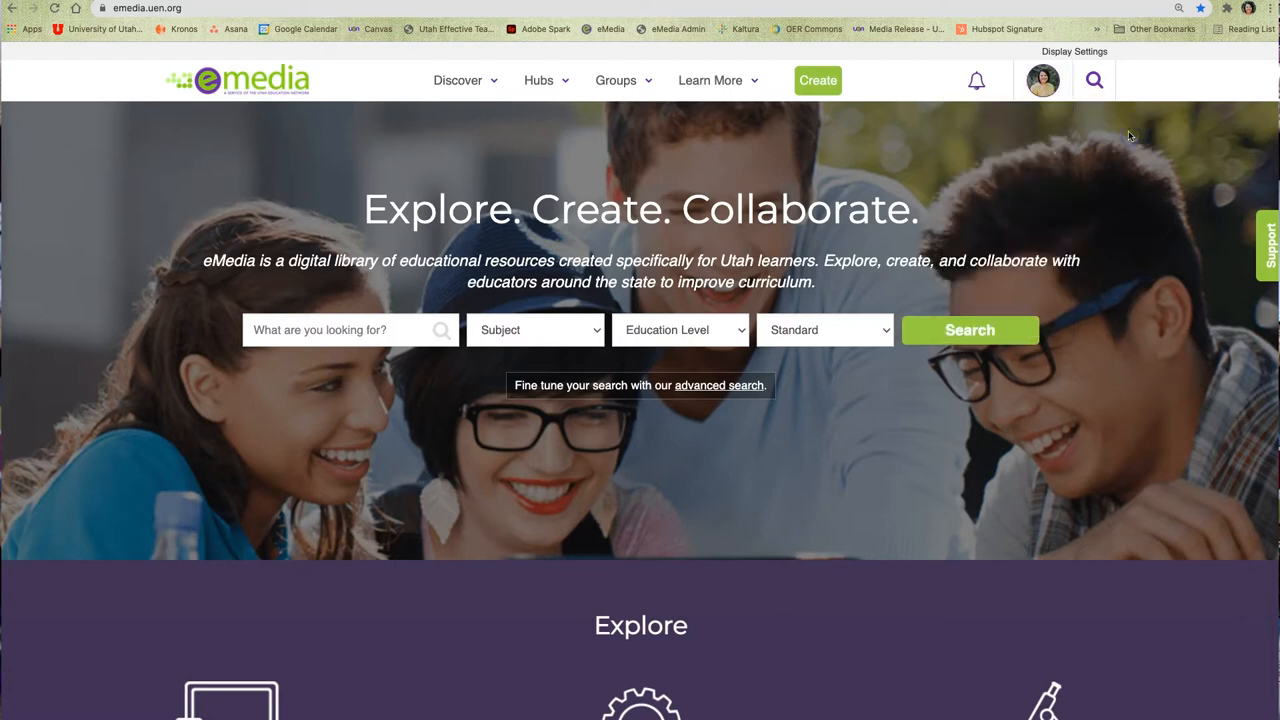
mouse_move(1228, 236)
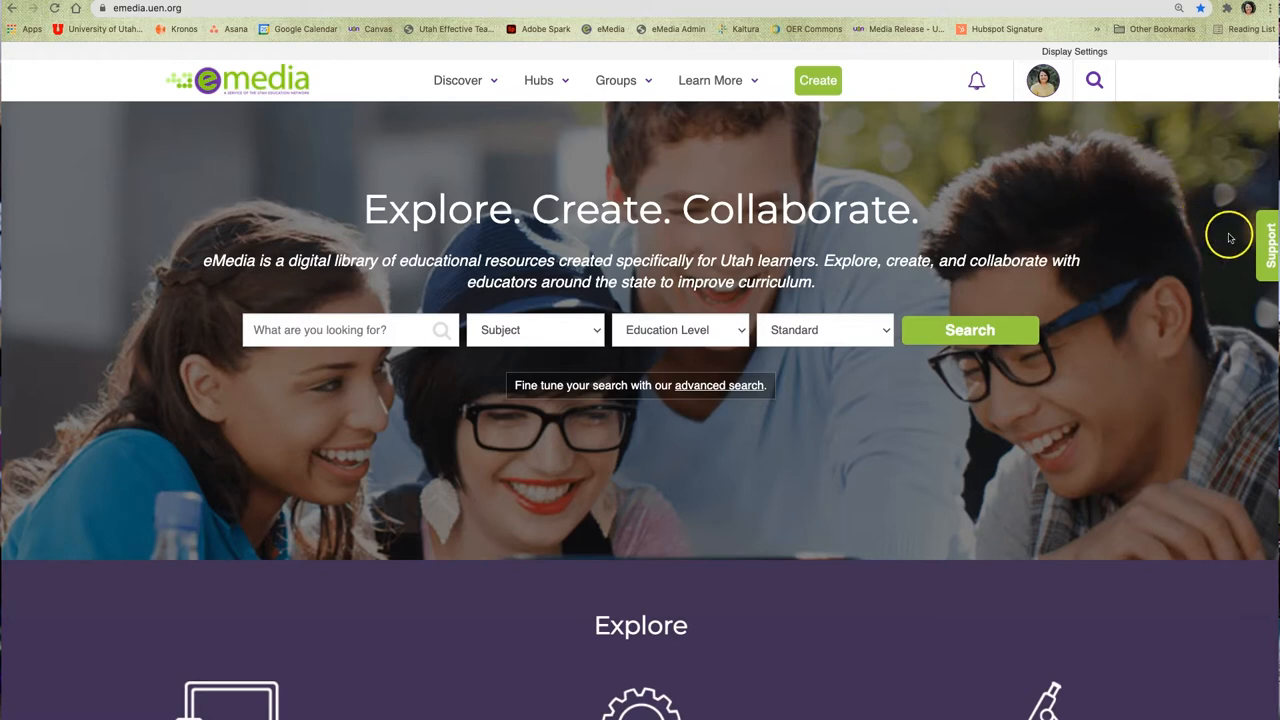
left_click(1272, 244)
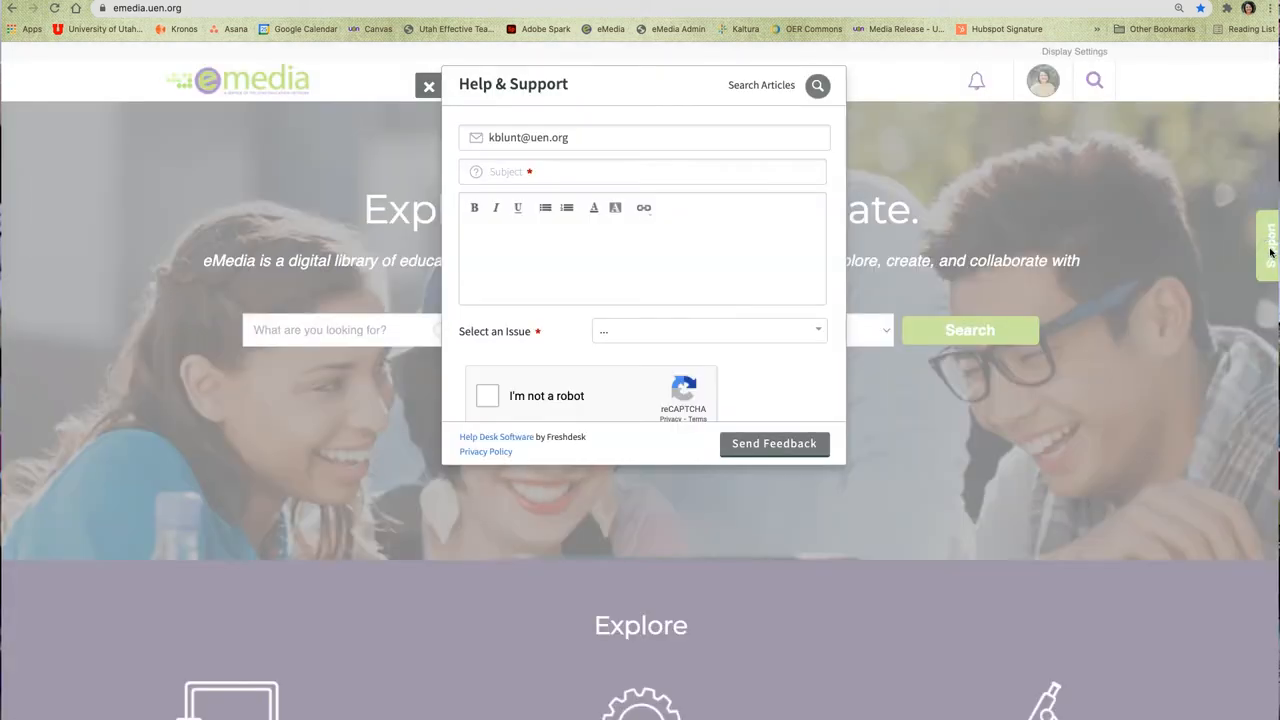
left_click(428, 84)
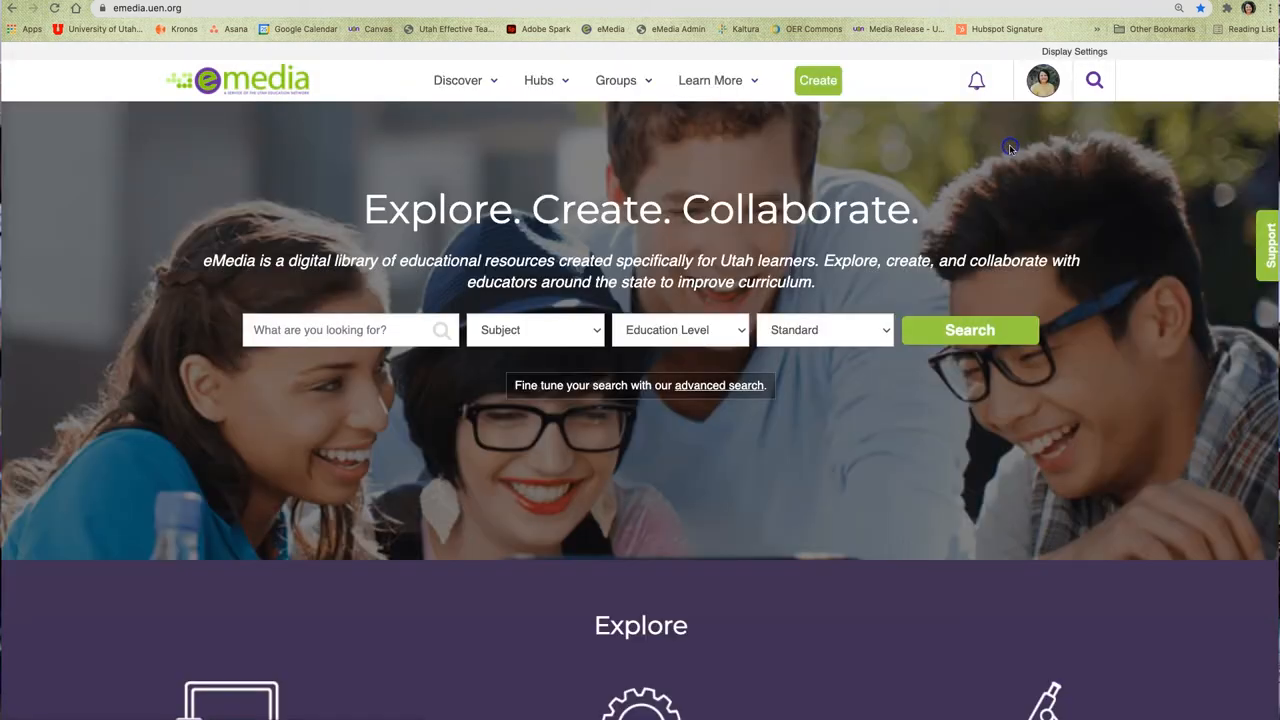
mouse_move(1008, 150)
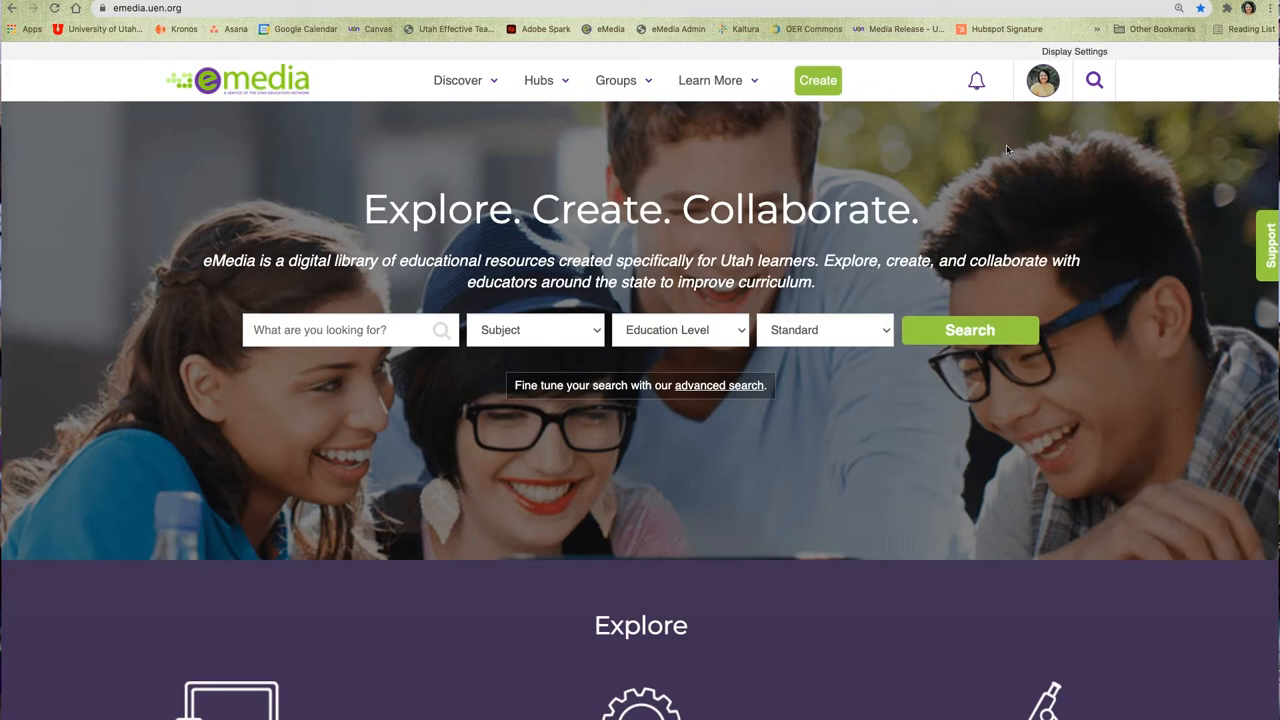
left_click(818, 80)
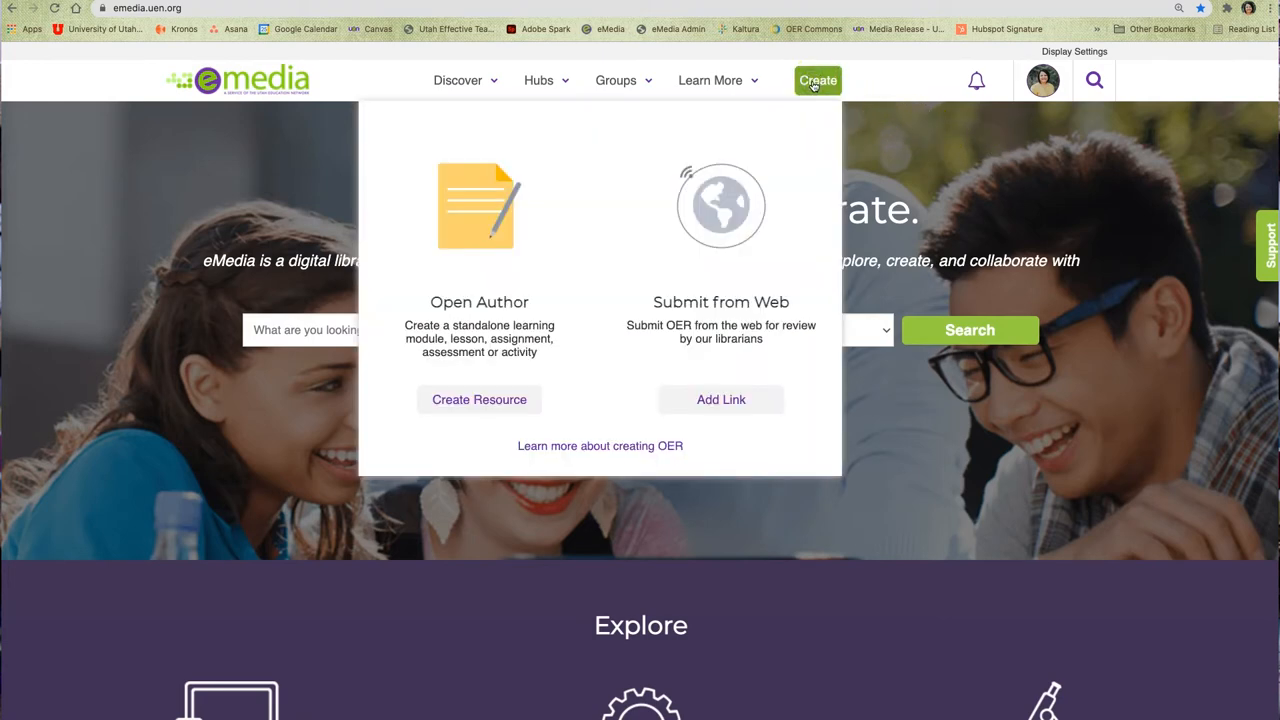
mouse_move(728, 140)
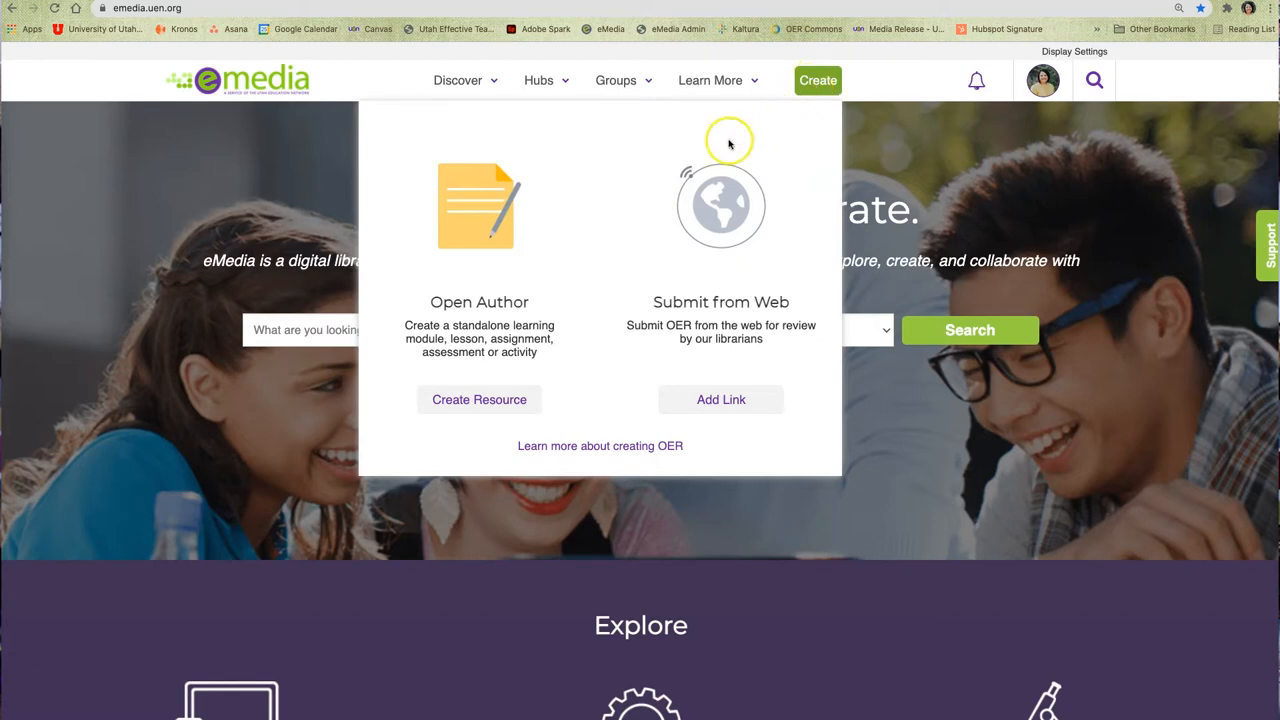
mouse_move(480, 400)
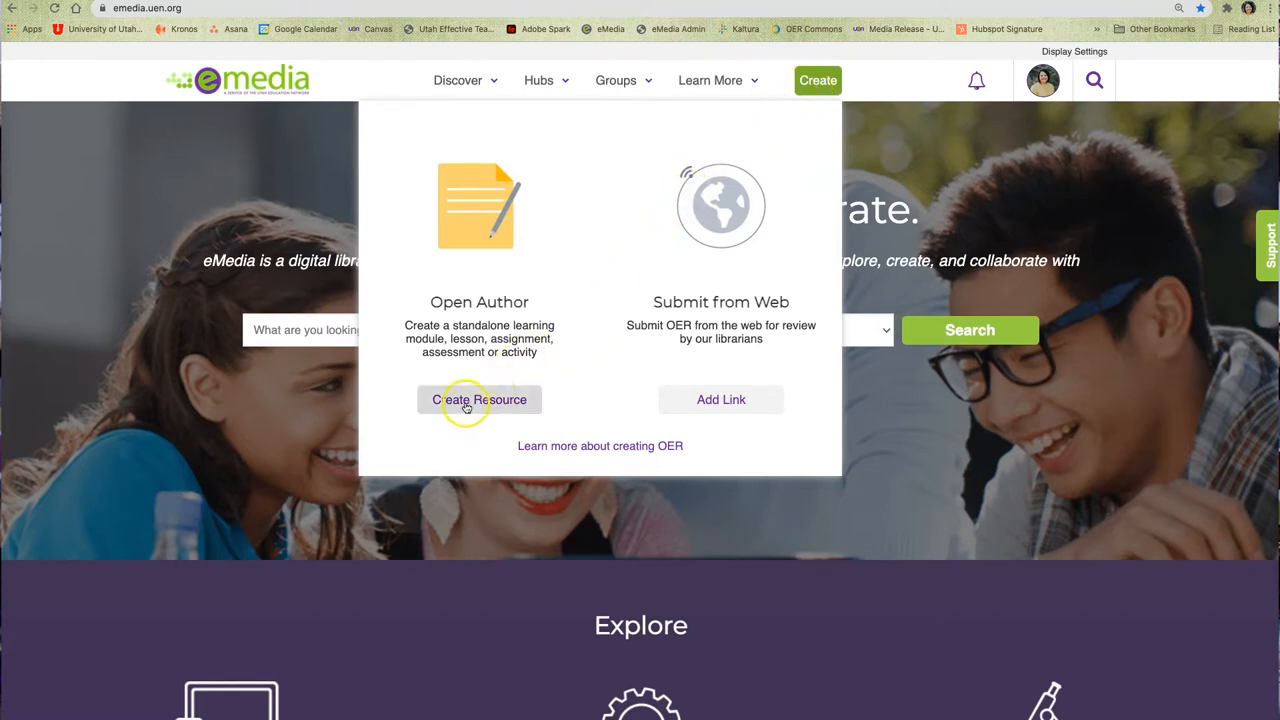
left_click(480, 400)
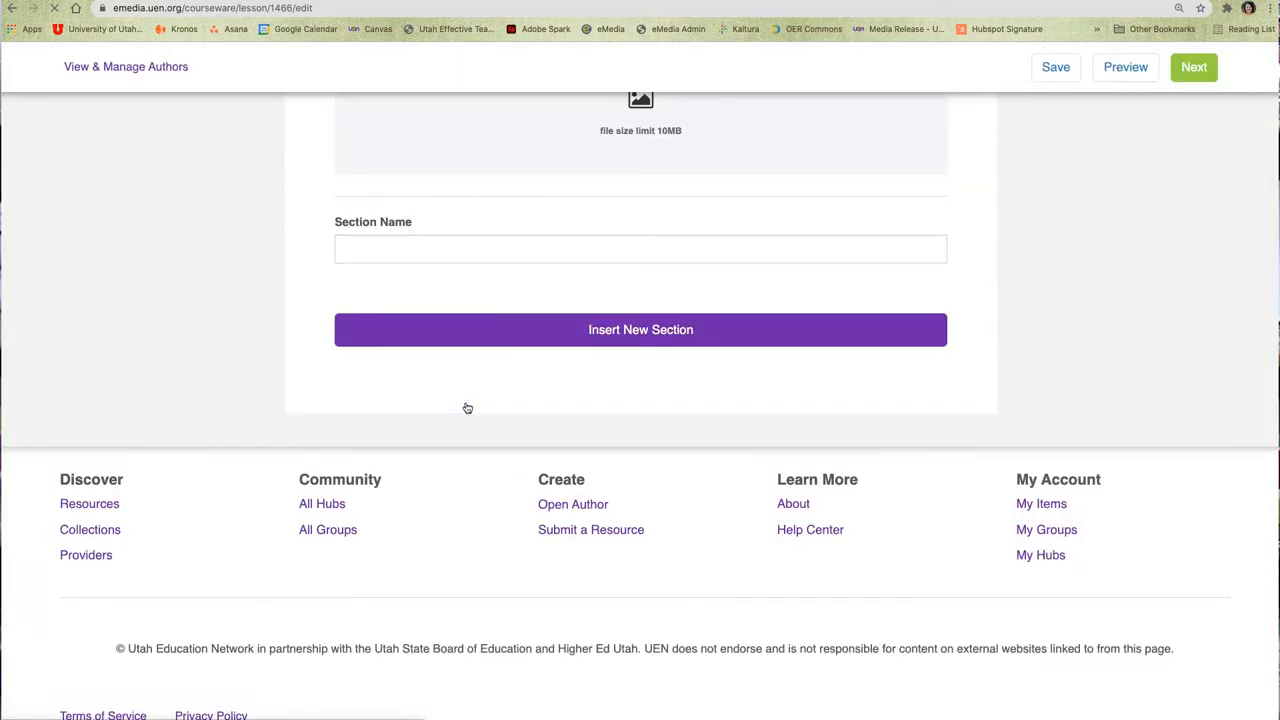
Title the resource 'Vocabulary Web' and upload the ice cream cone title image.
scroll("up", 3)
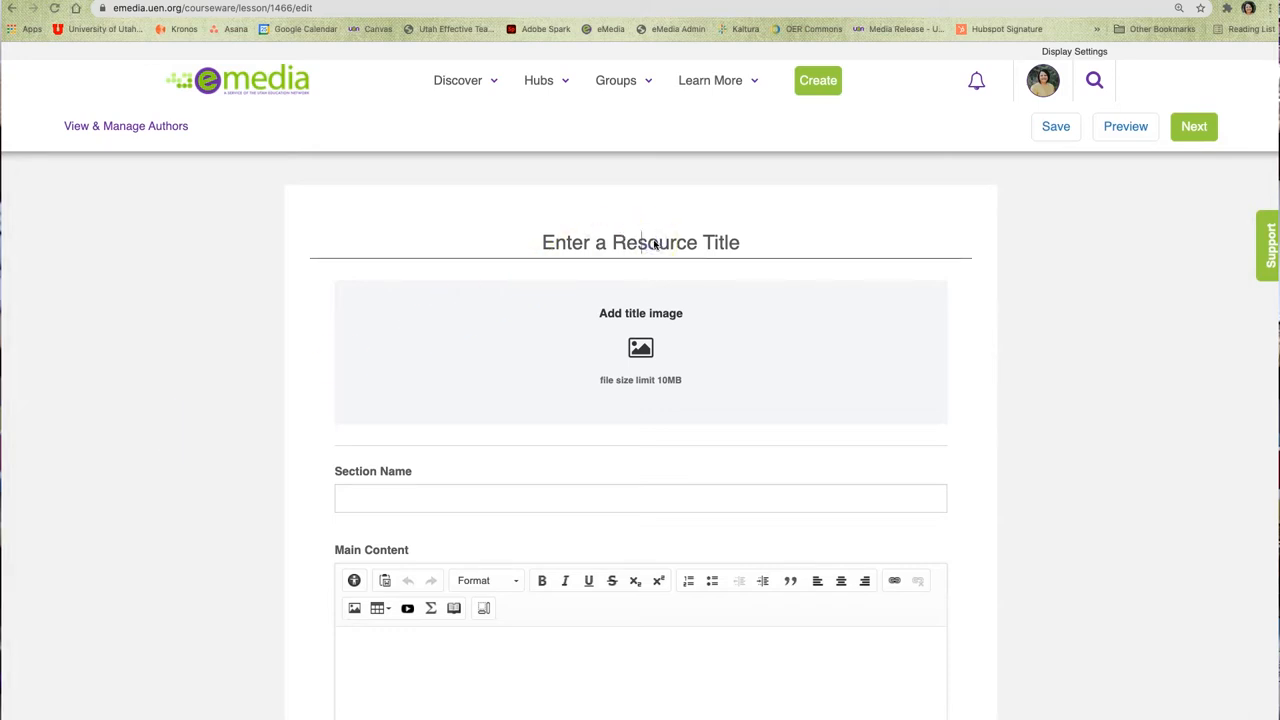
type("Vocabulary Web")
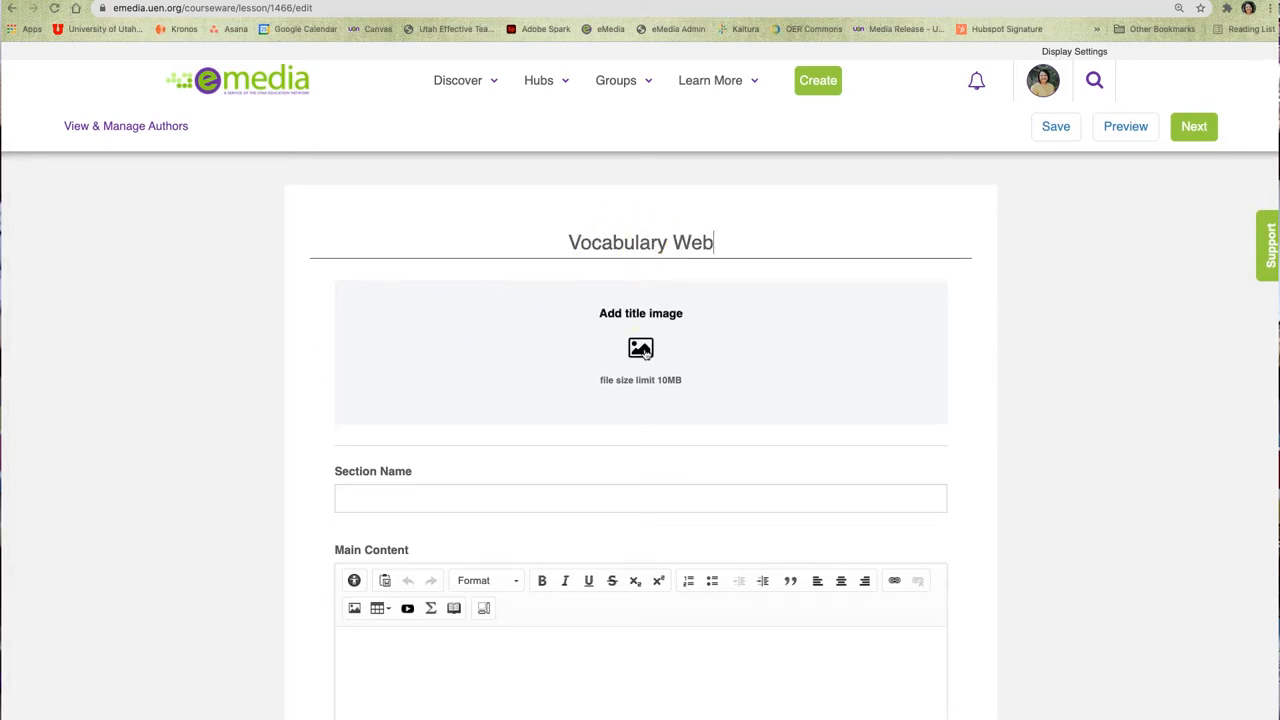
left_click(640, 348)
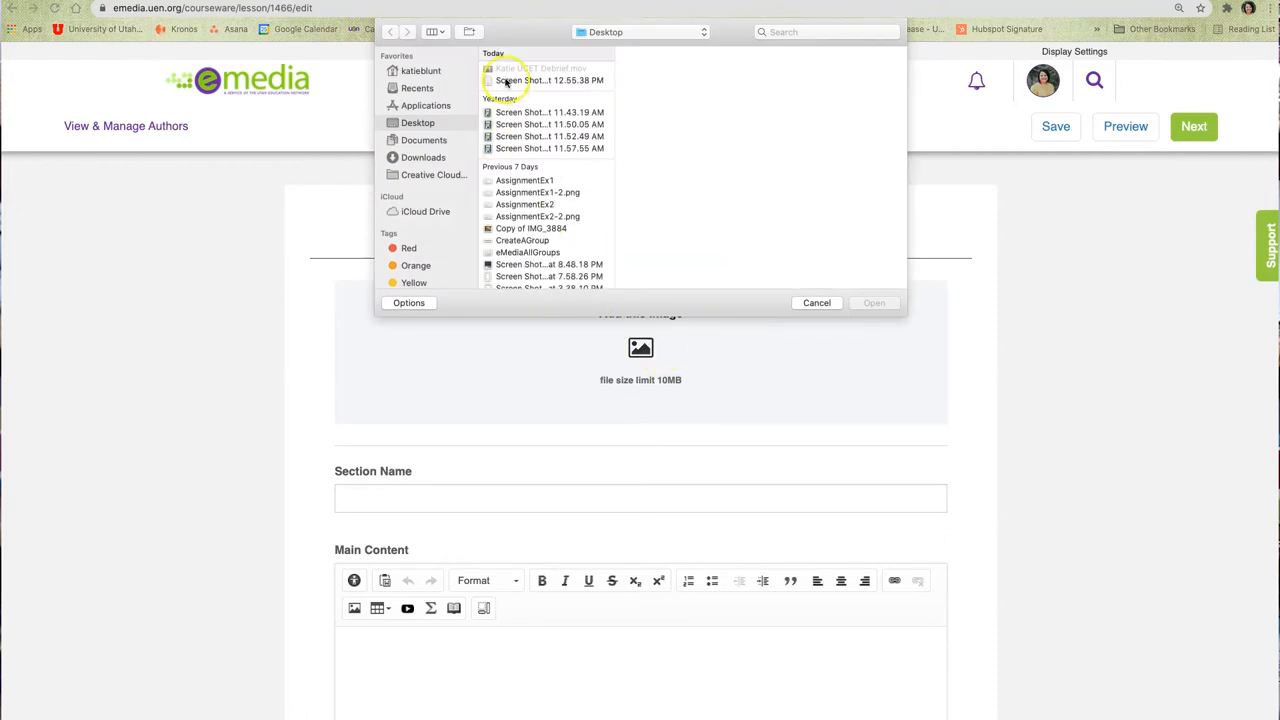
left_click(872, 302)
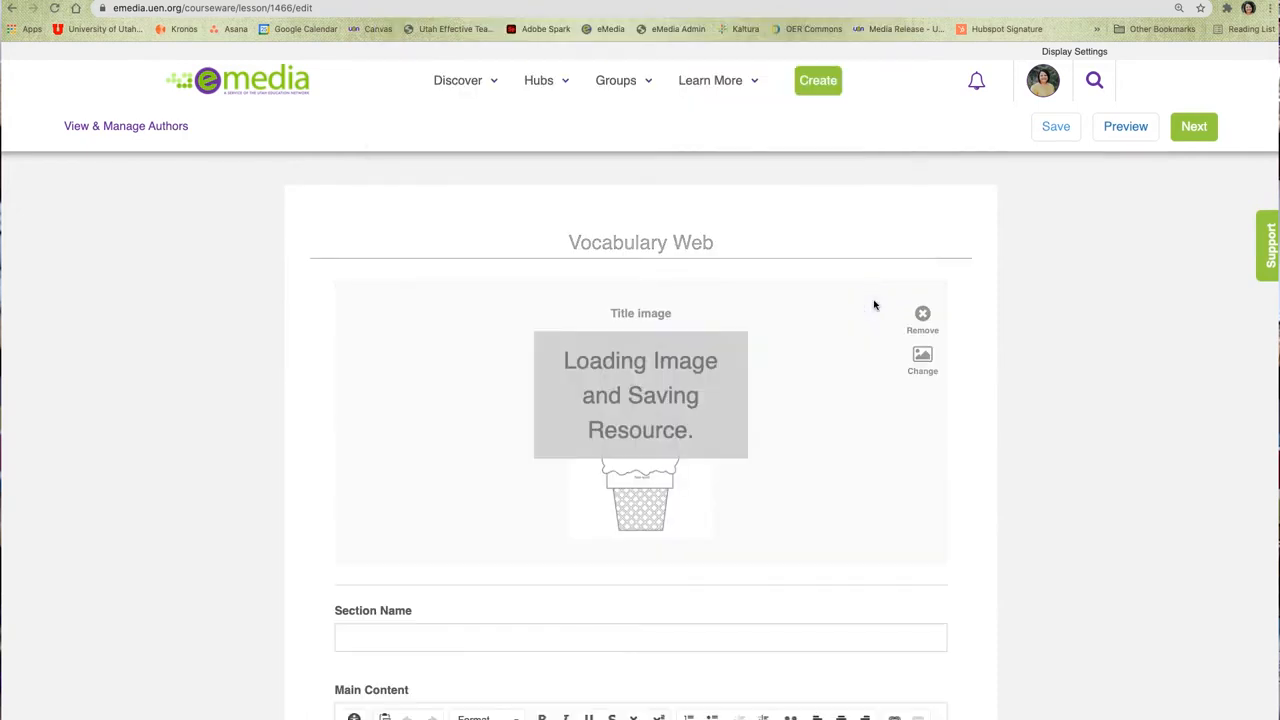
scroll("down", 3)
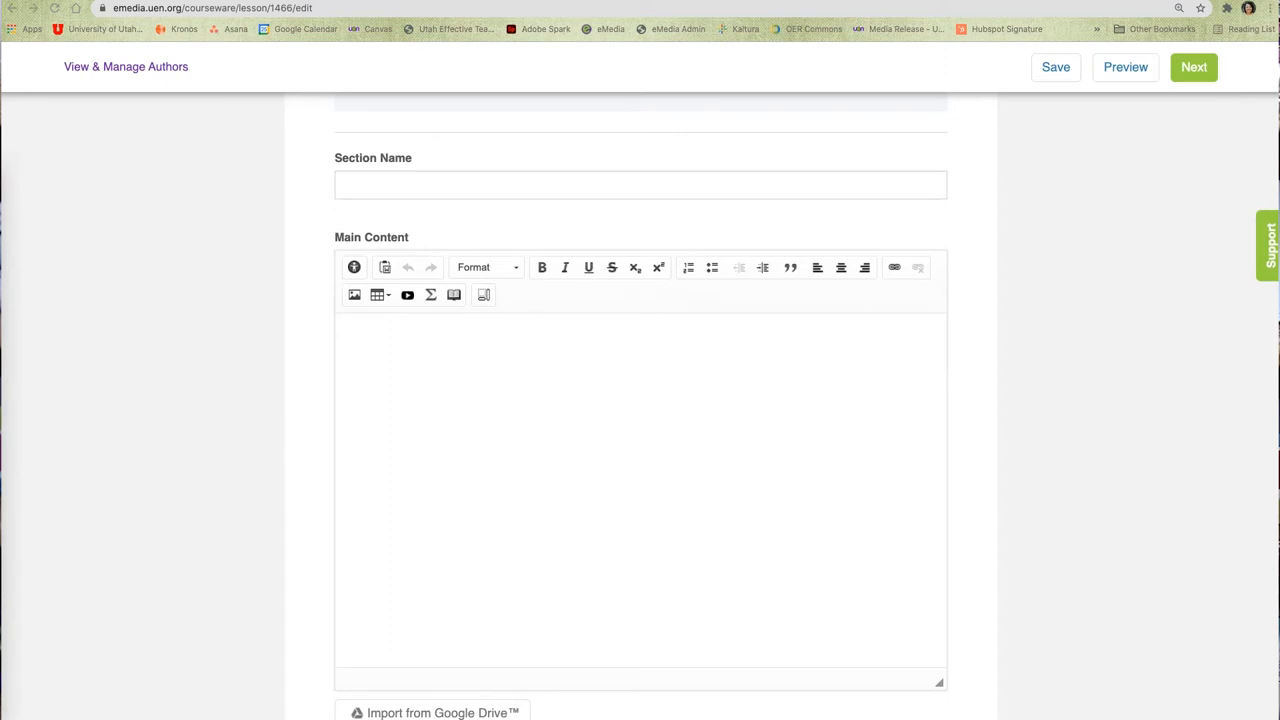
Name the first section Summary and fill it with the Brave Irene vocabulary web description.
left_click(640, 184)
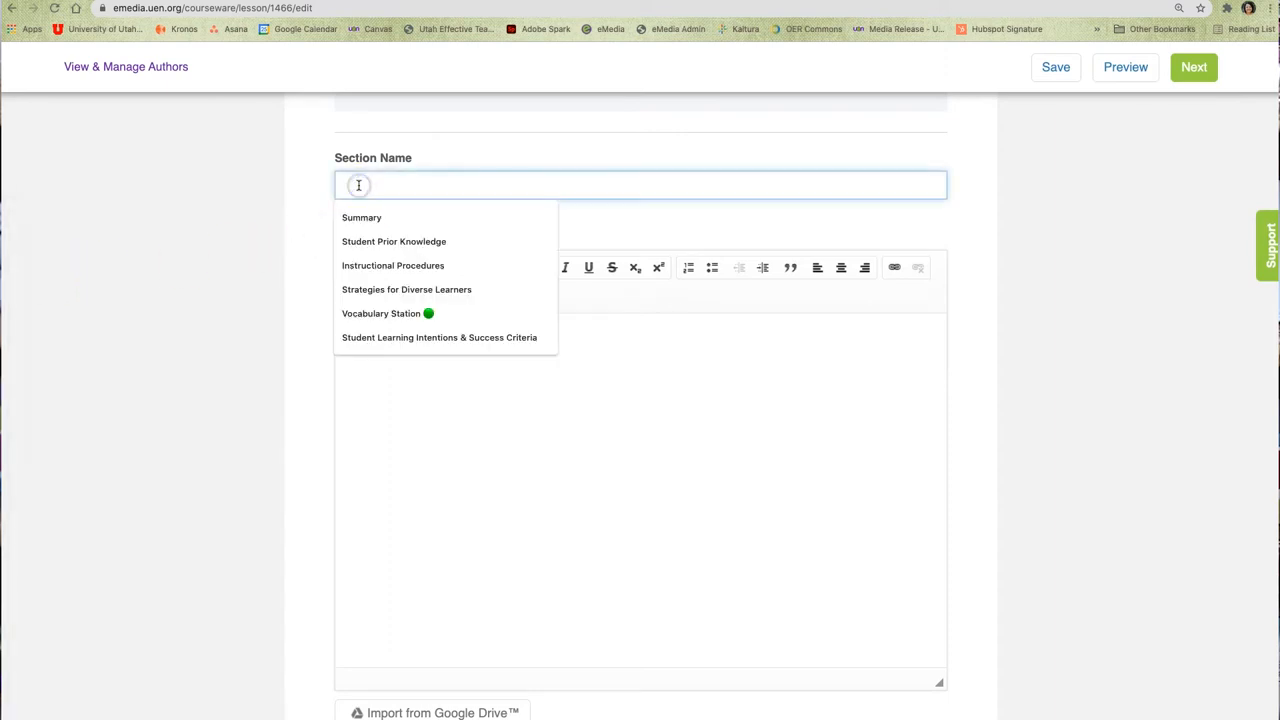
left_click(360, 216)
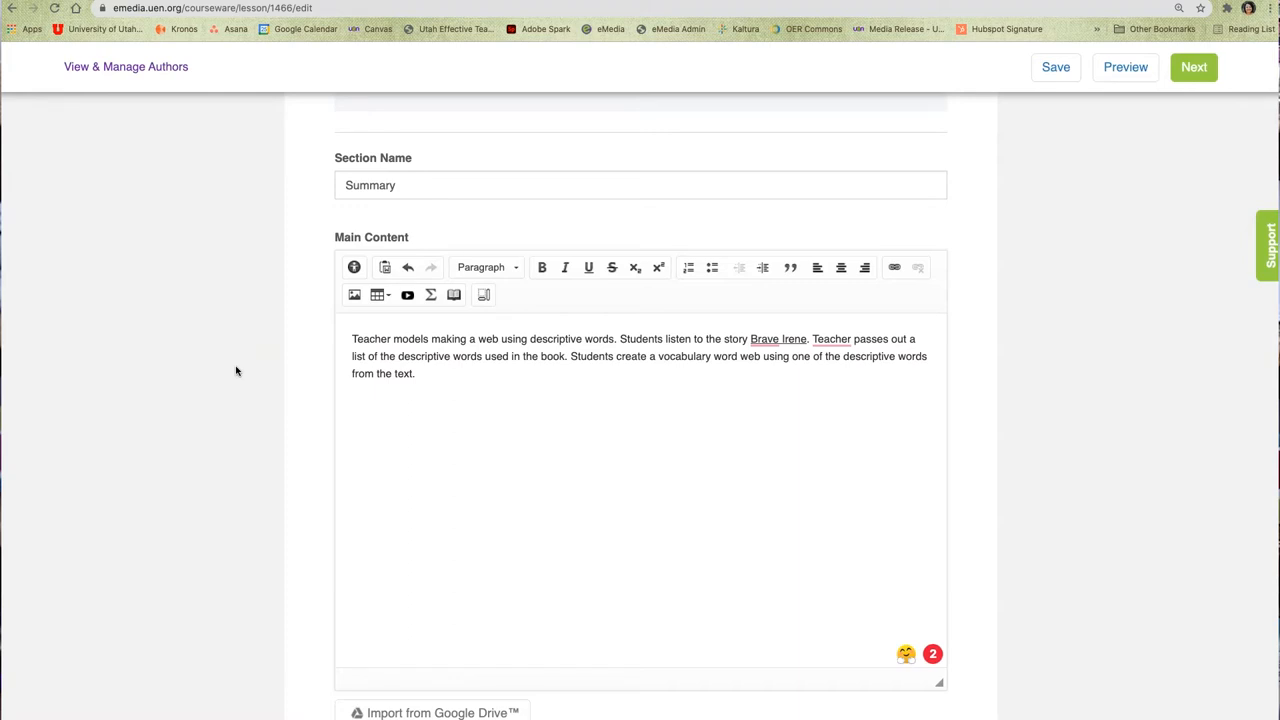
scroll("down", 3)
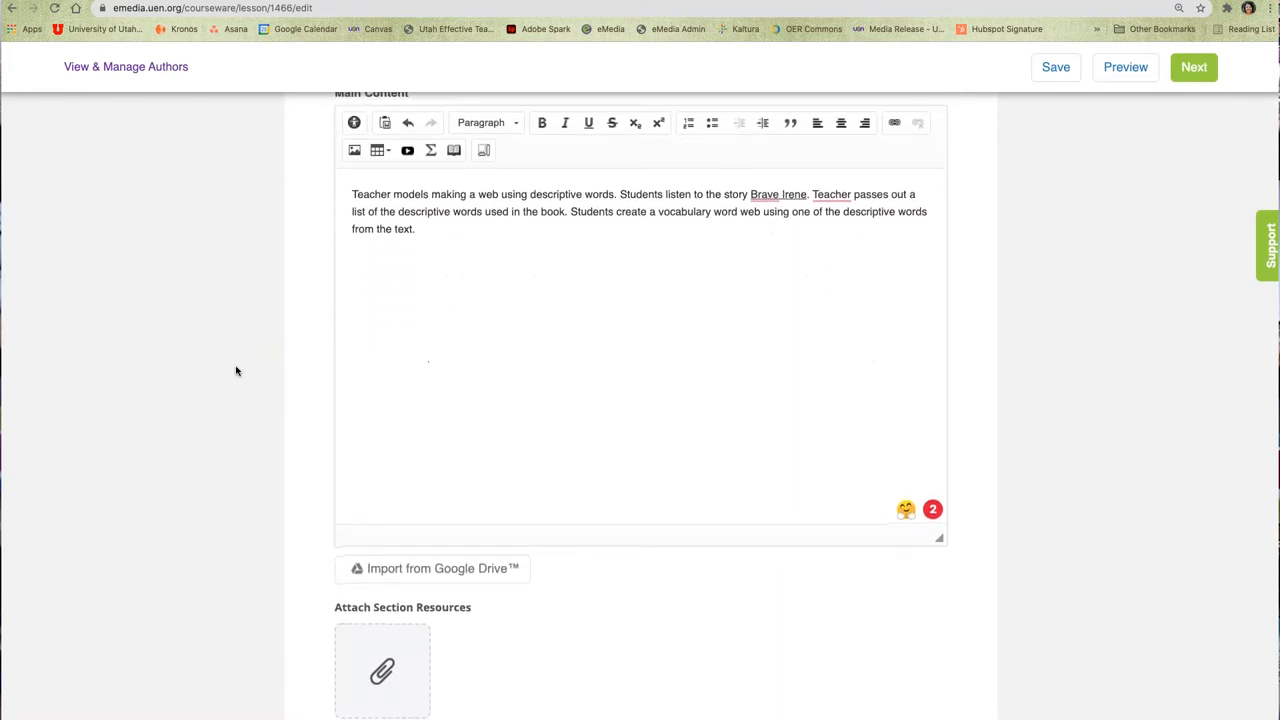
scroll("down", 3)
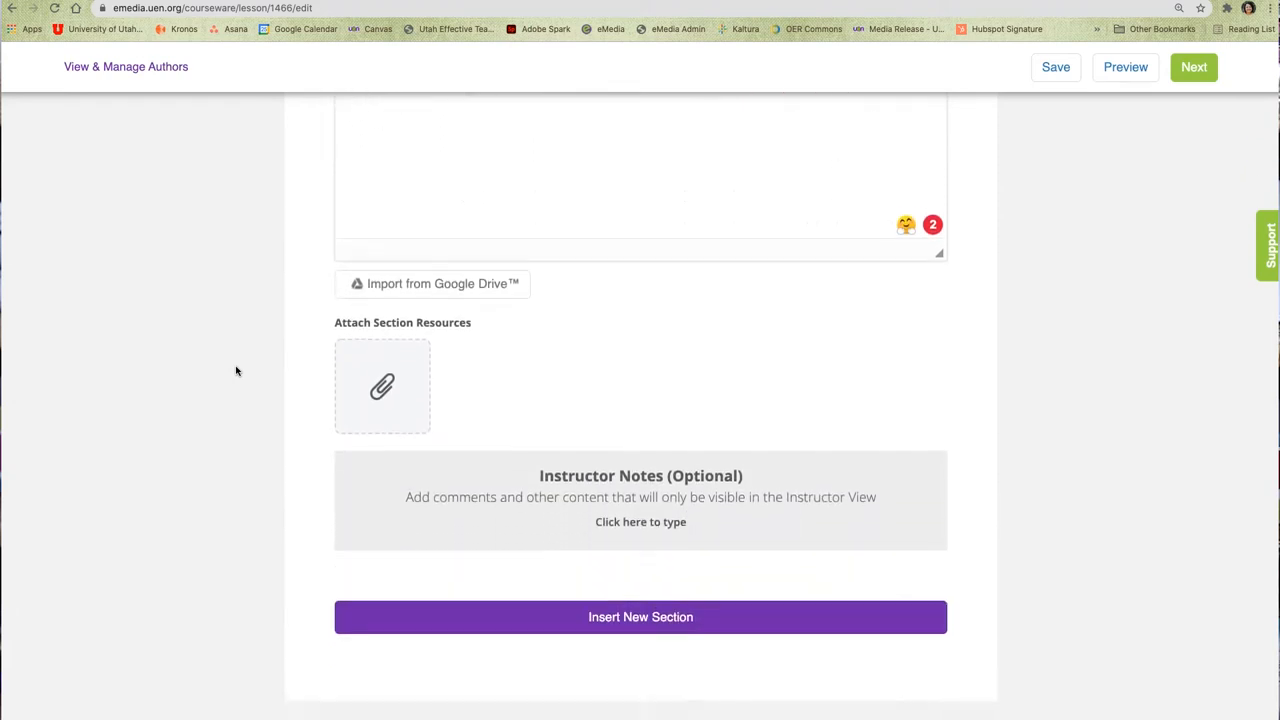
scroll("down", 3)
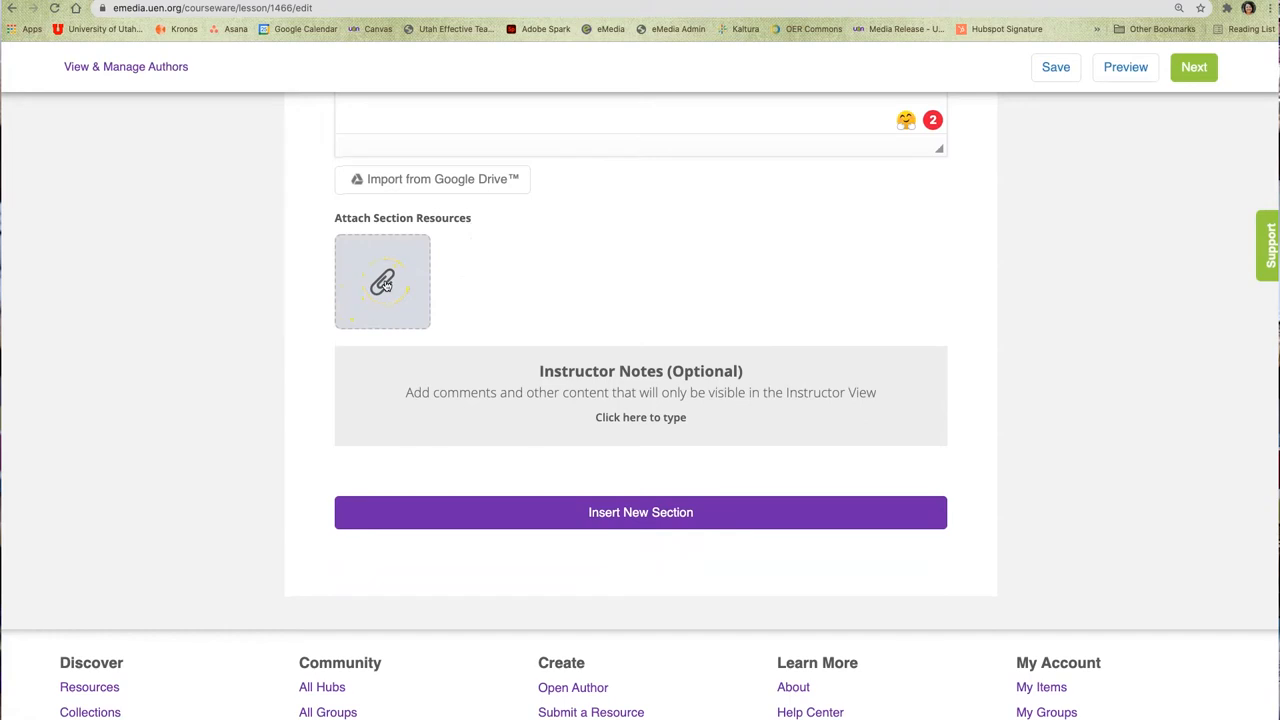
Attach the ice cream organizer PDF from Downloads to Section 6.
left_click(382, 280)
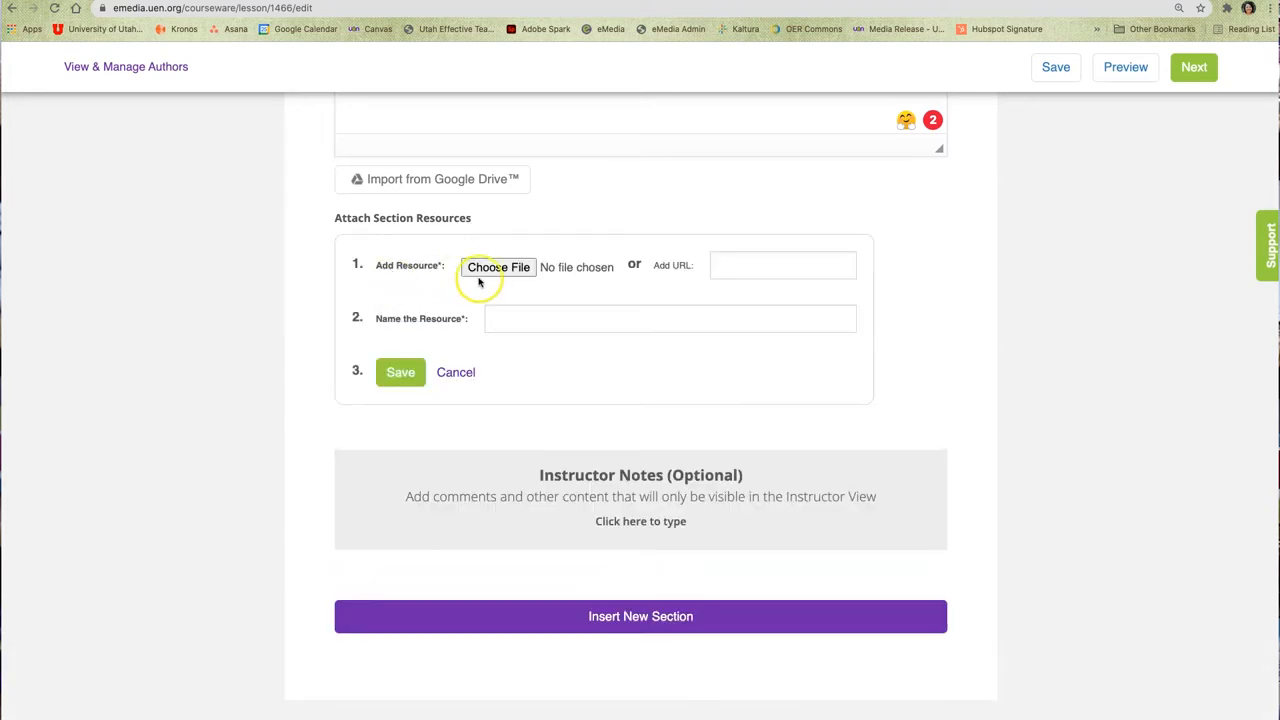
left_click(498, 268)
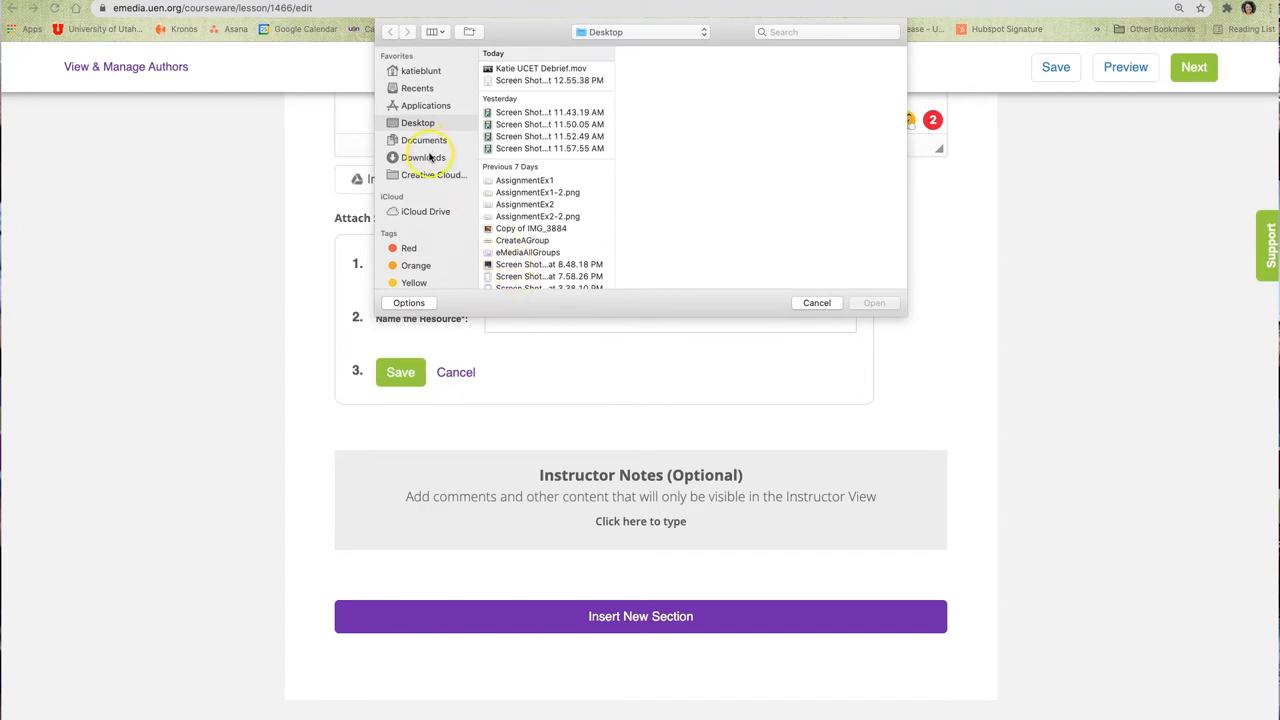
left_click(424, 156)
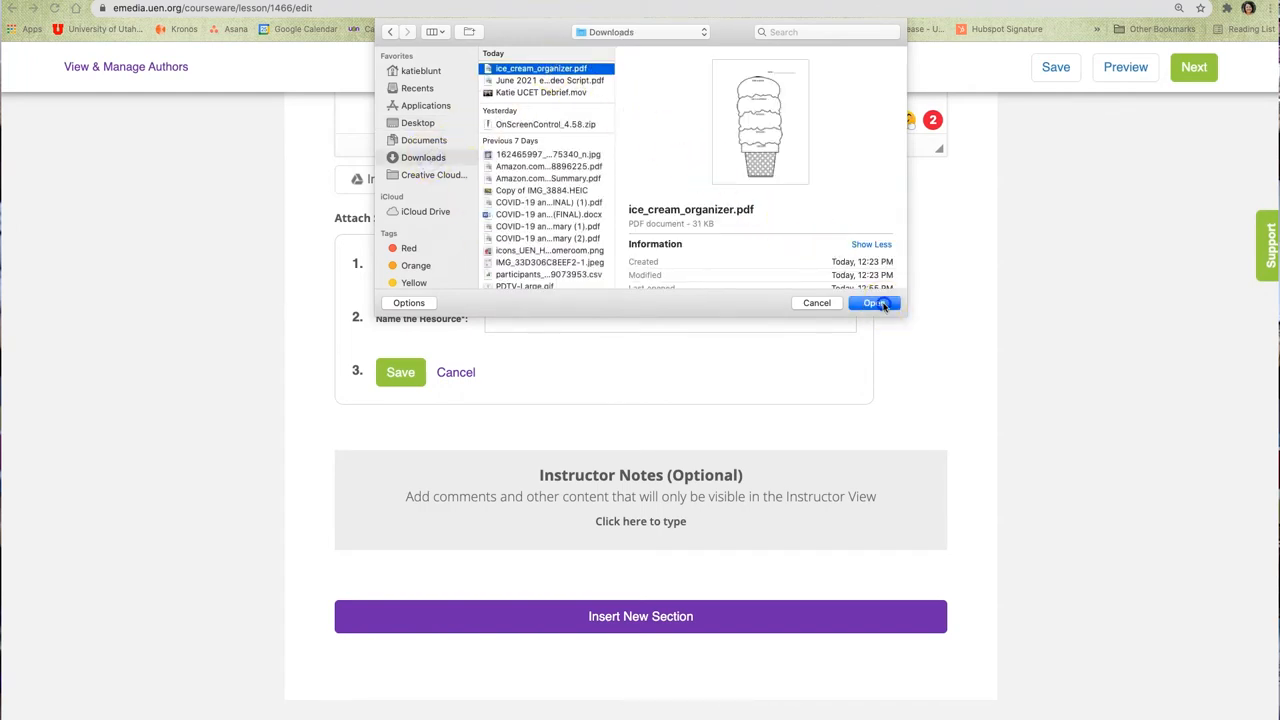
left_click(874, 304)
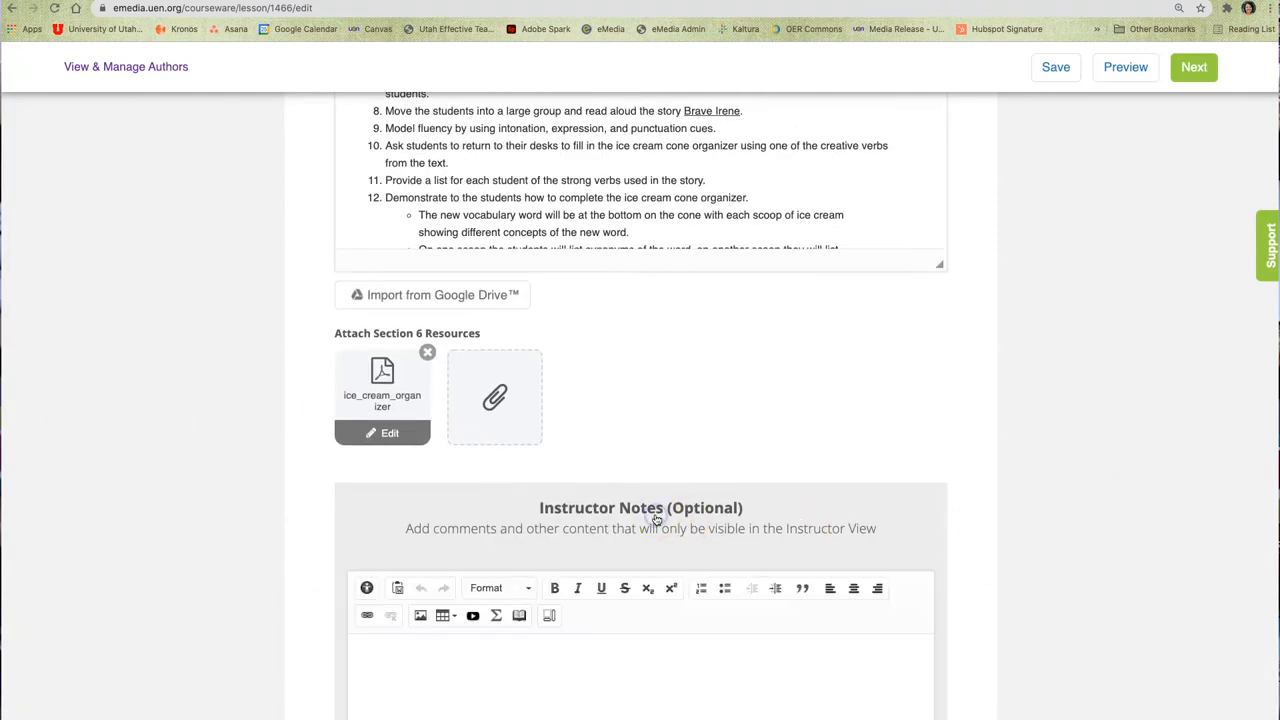
Add the instructor note 'Use the attached pdf graphic organizer.'.
type("u")
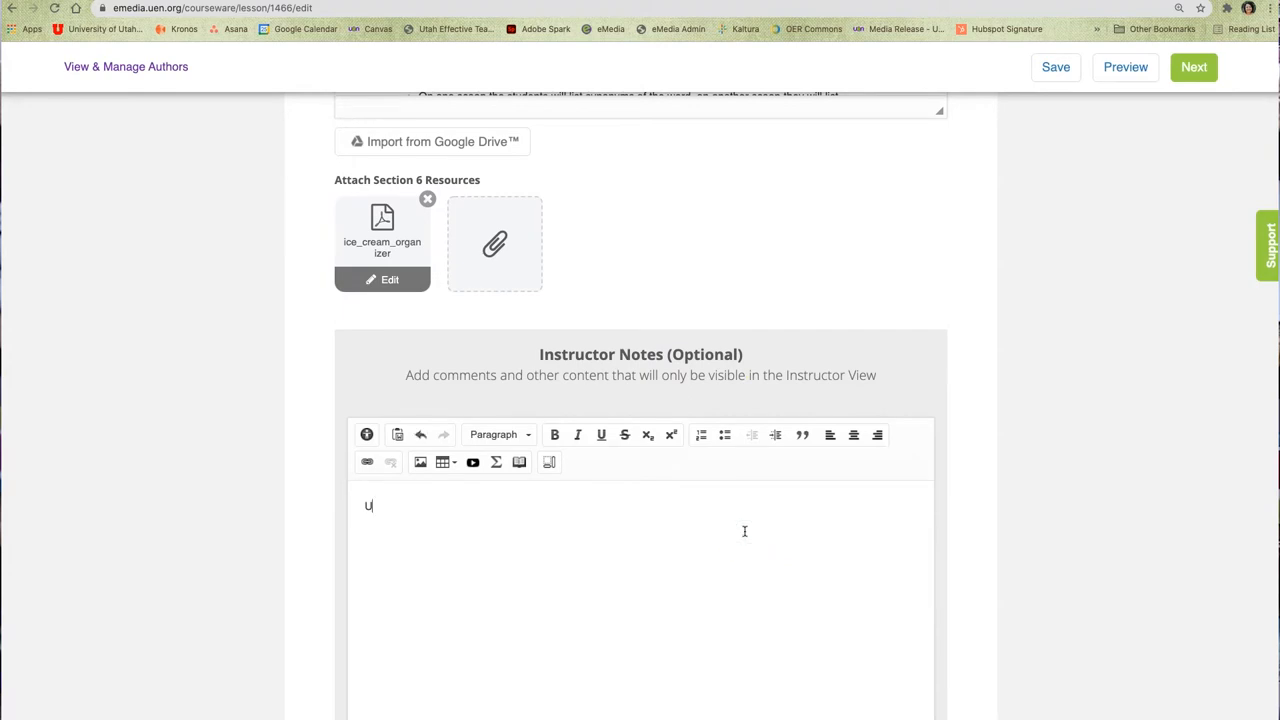
type("se the attached pdf graphic organizer.")
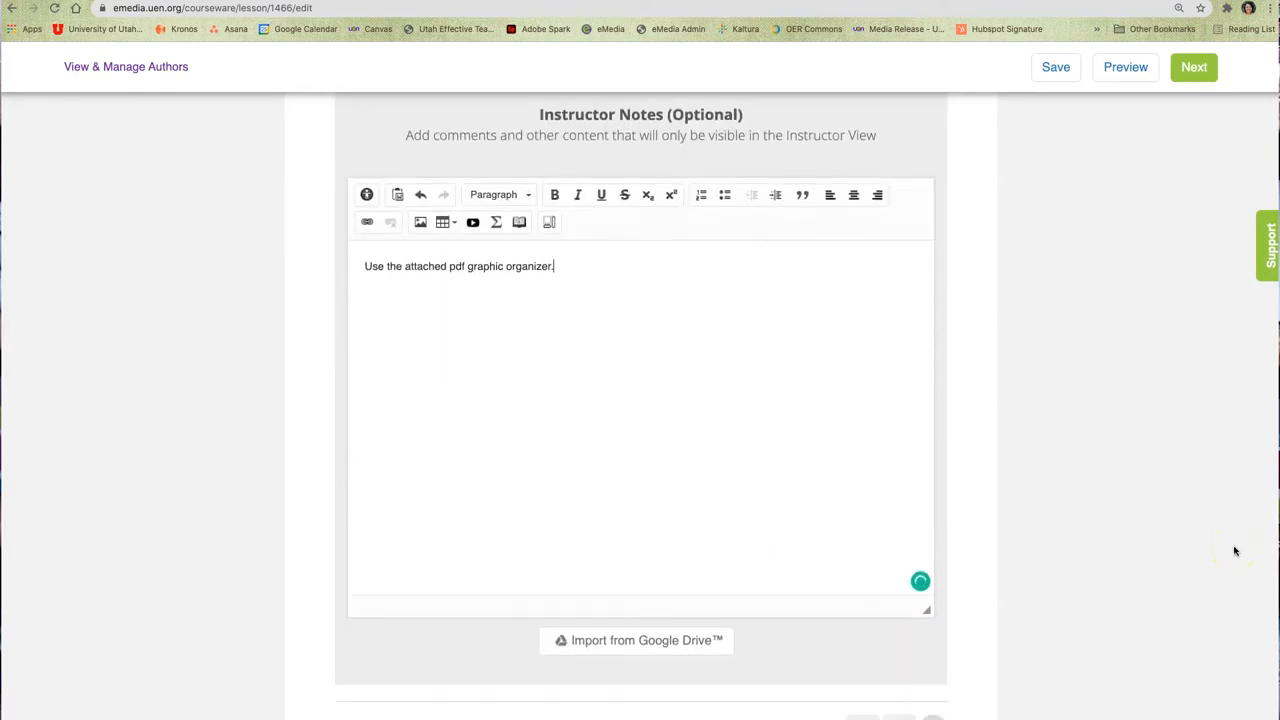
scroll("down", 3)
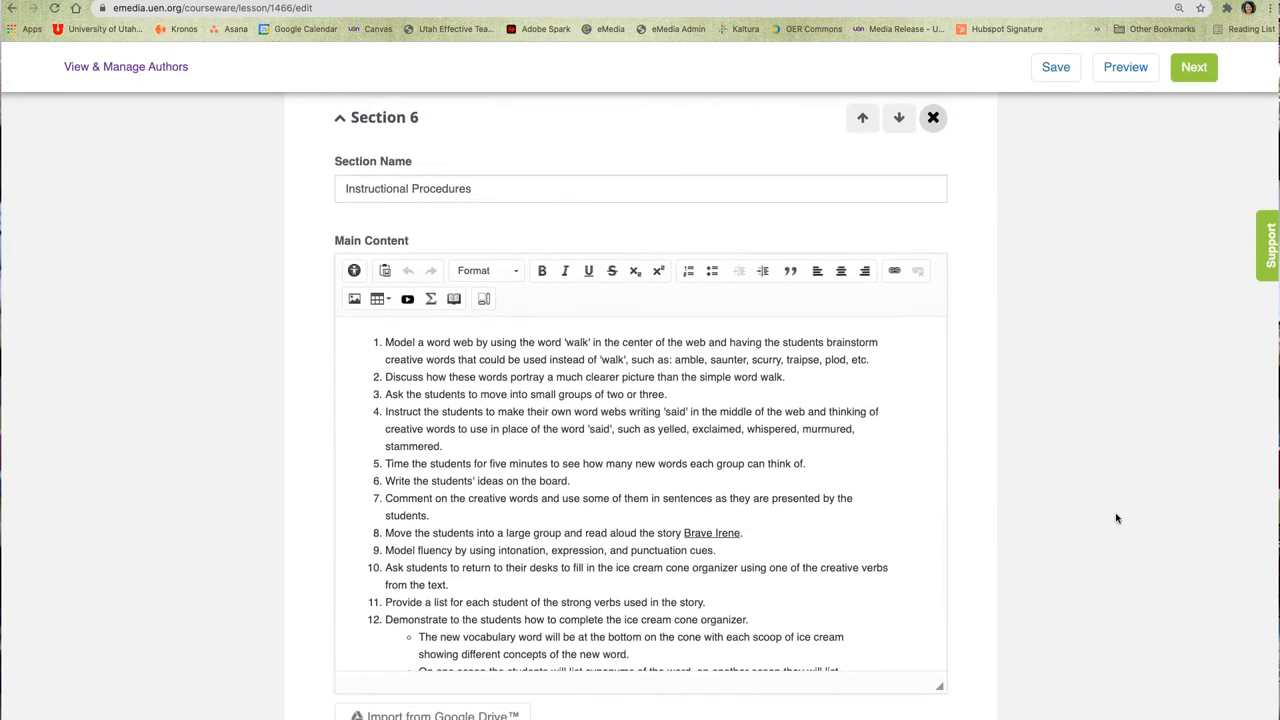
In View & Manage Authors, search for 'dan' and add the matching colleague as co-author.
scroll("up", 3)
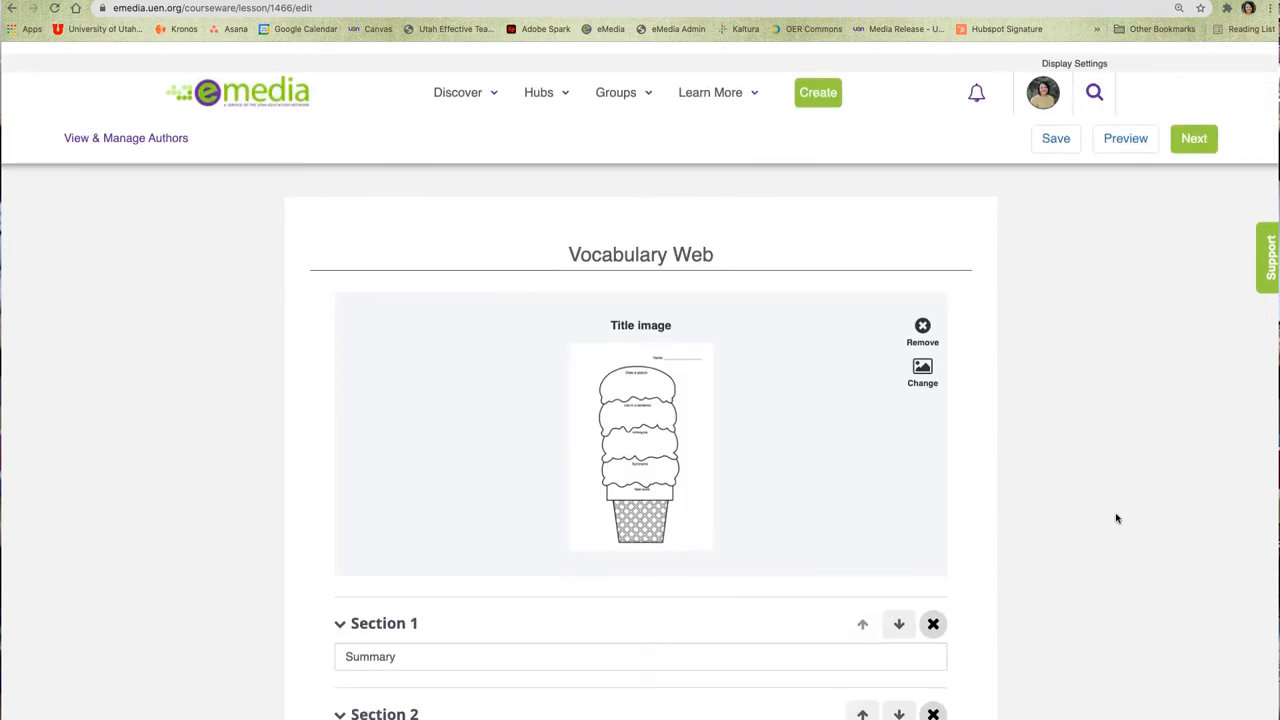
left_click(126, 138)
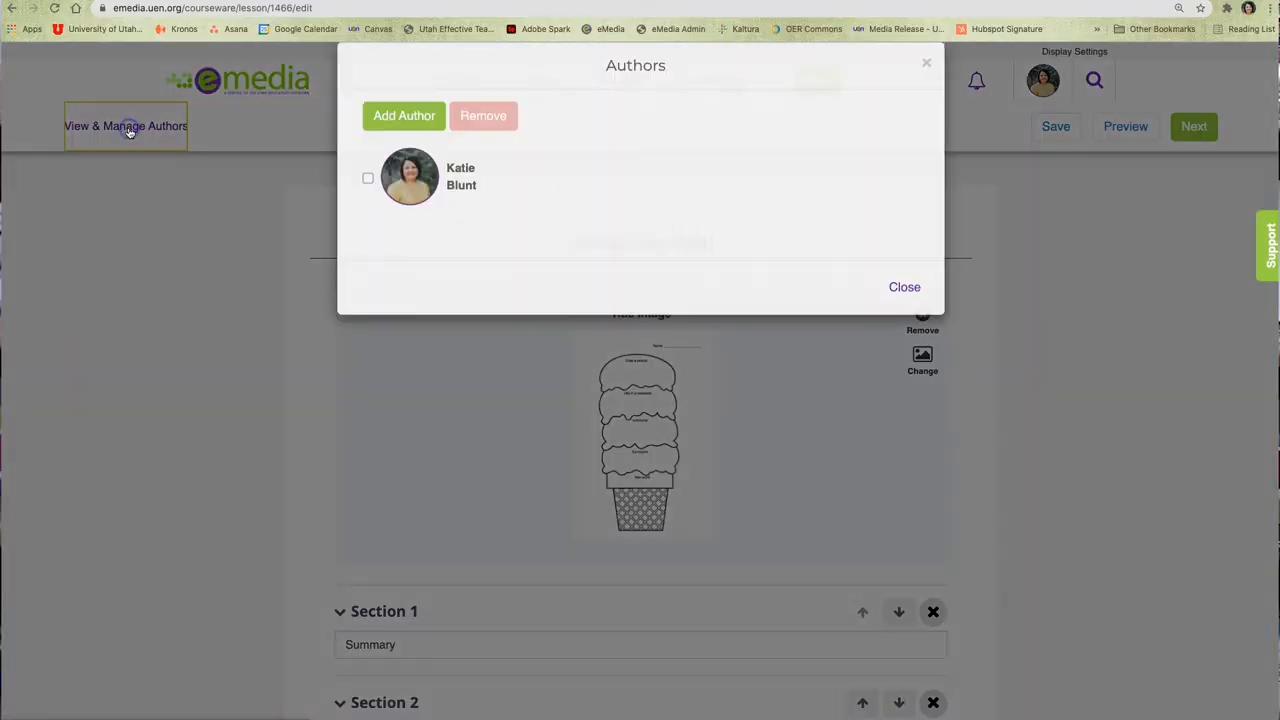
left_click(404, 114)
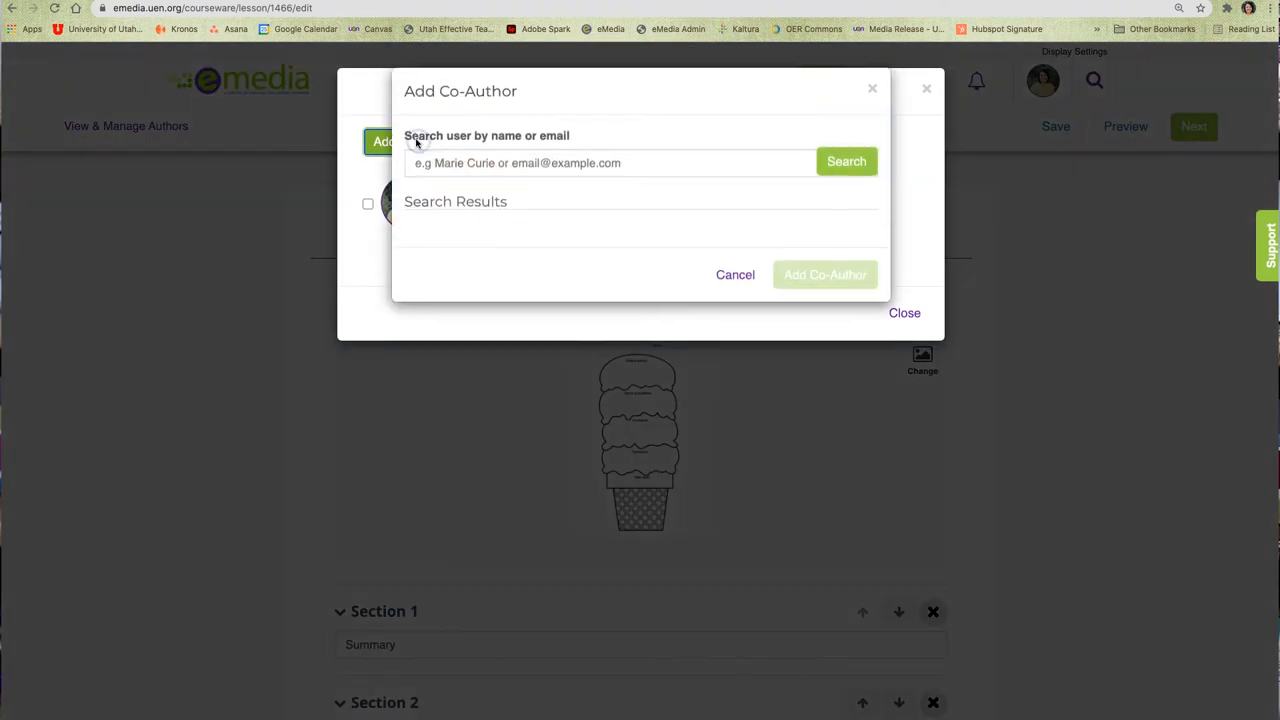
type("dan")
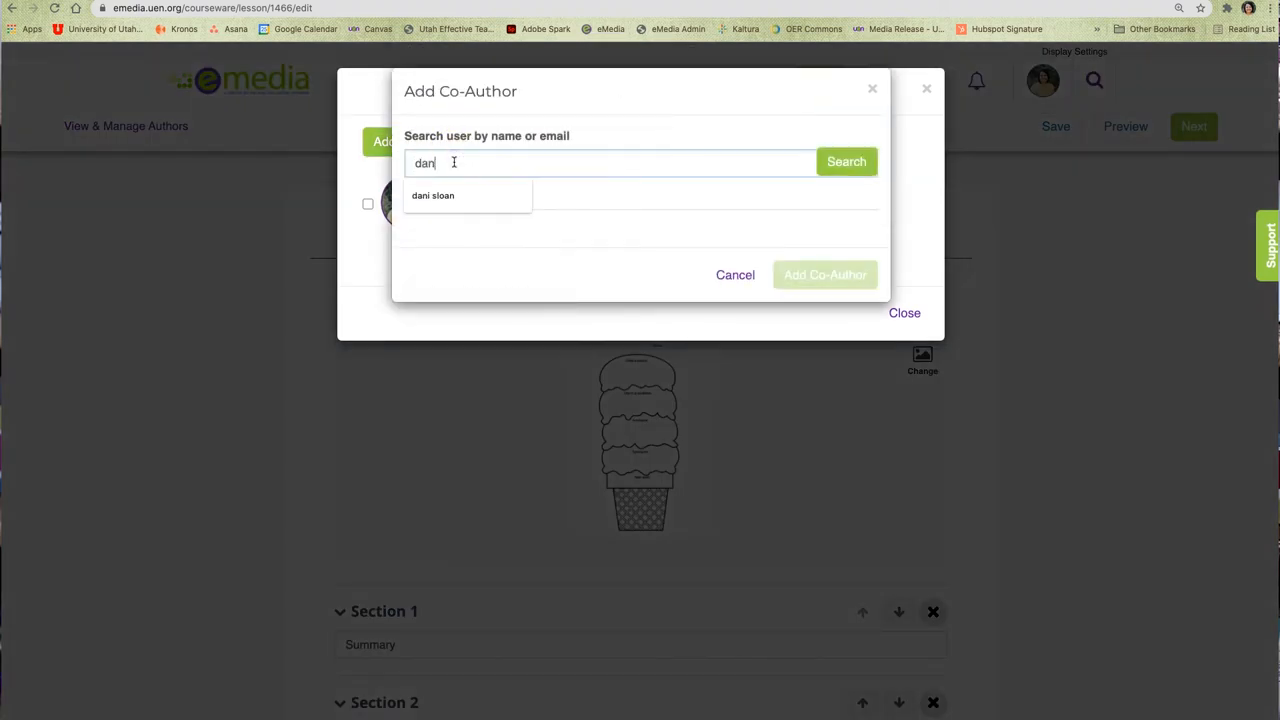
left_click(432, 196)
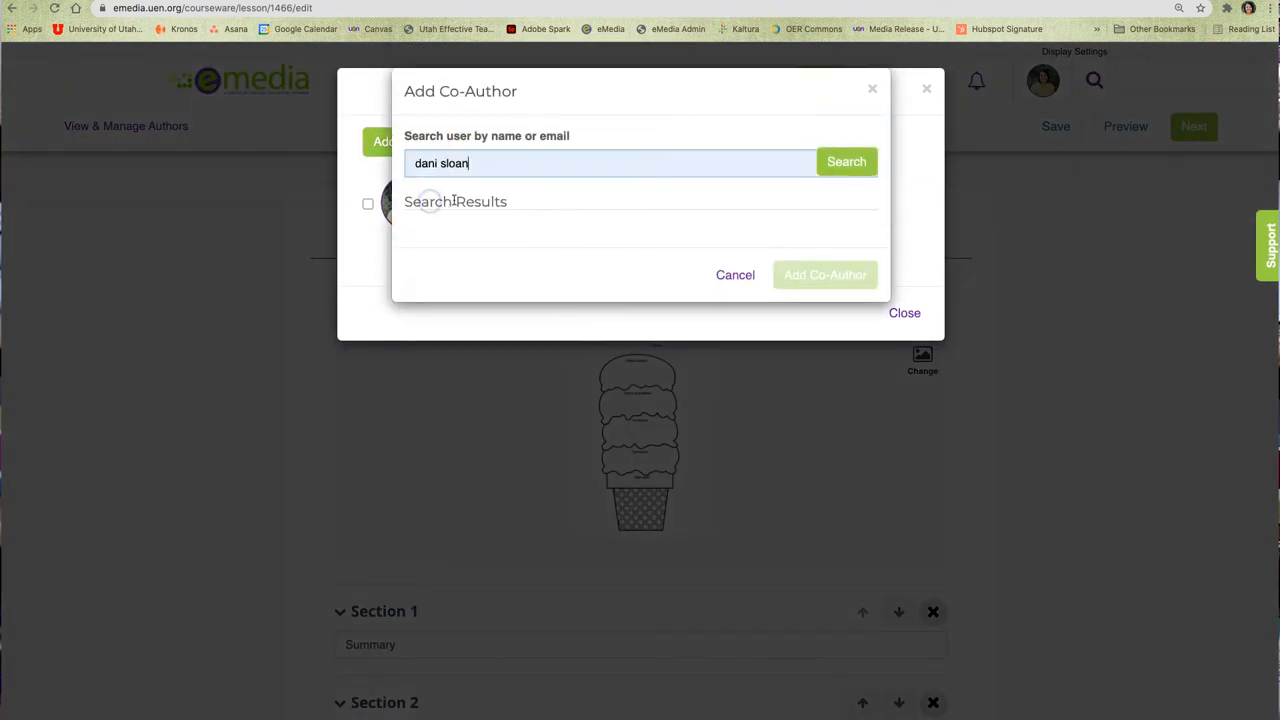
left_click(846, 160)
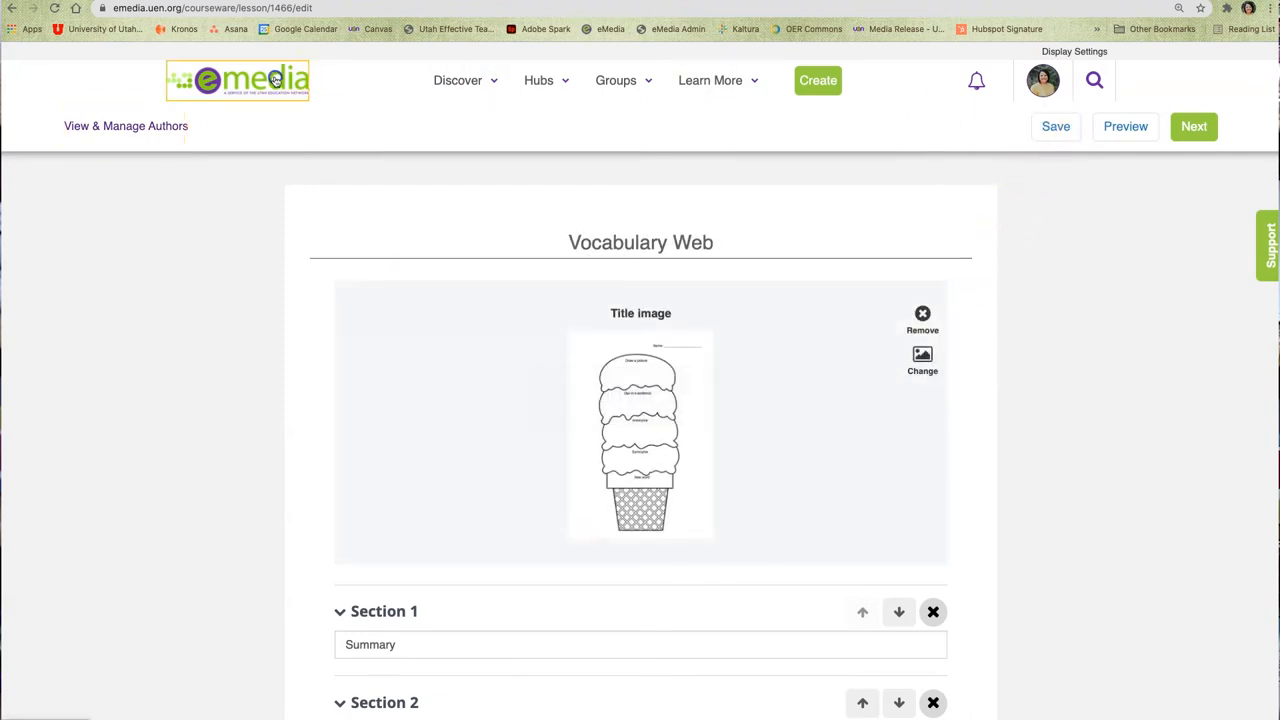
left_click(236, 80)
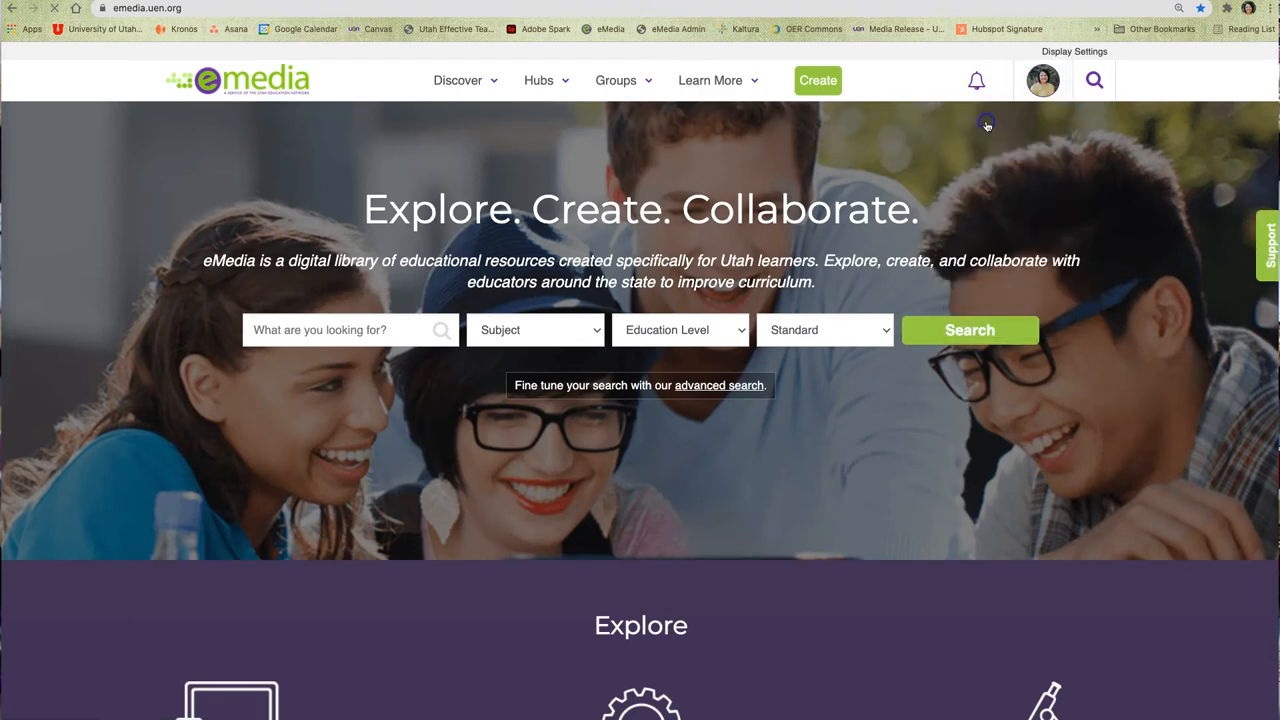
left_click(1040, 80)
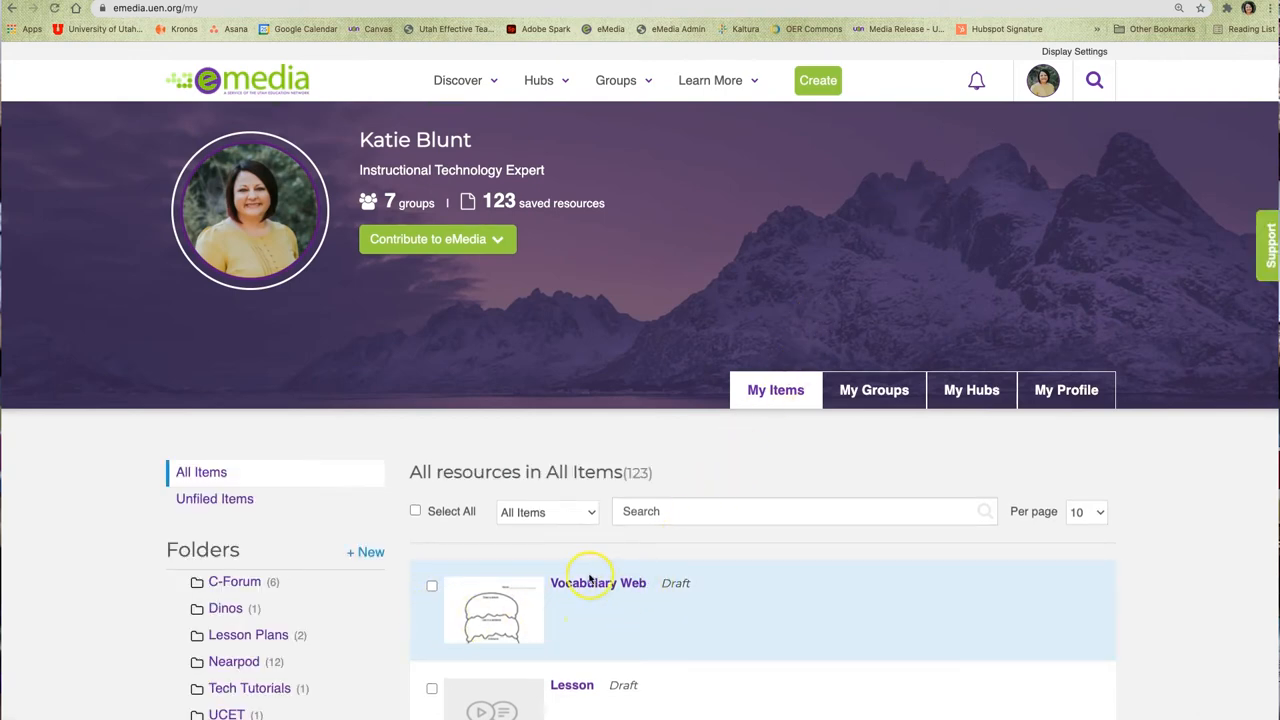
left_click(596, 584)
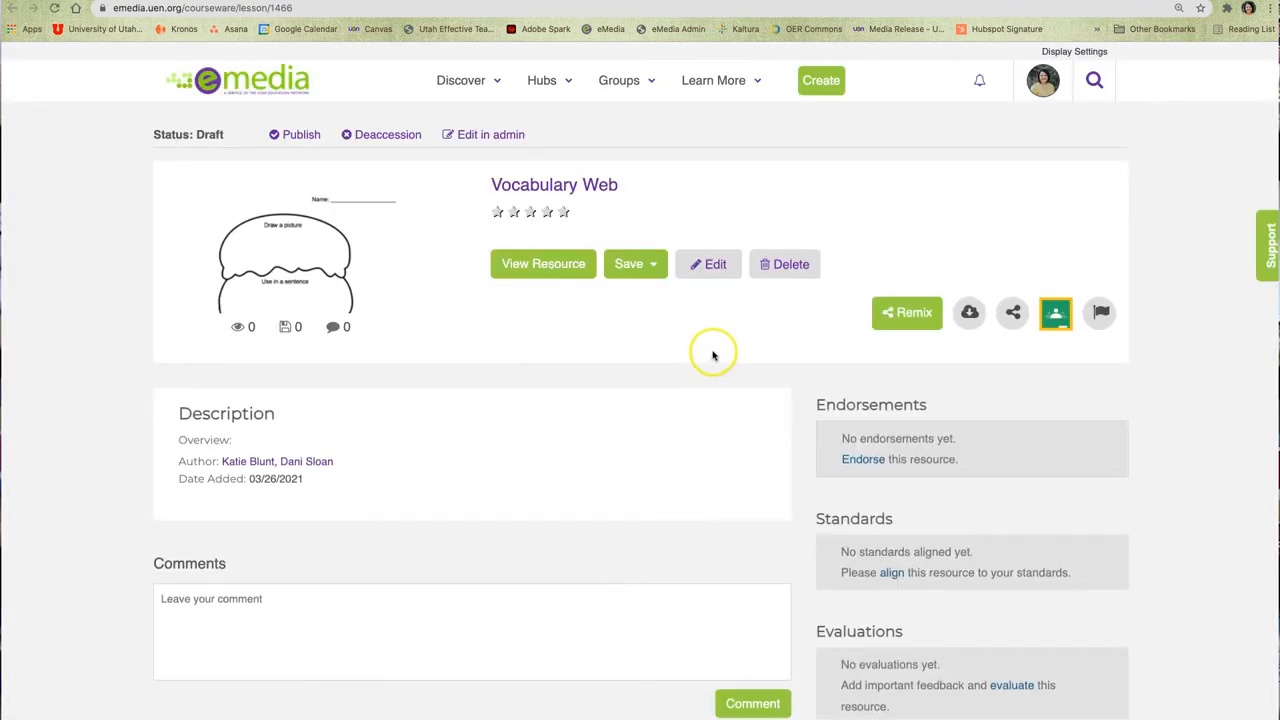
left_click(708, 264)
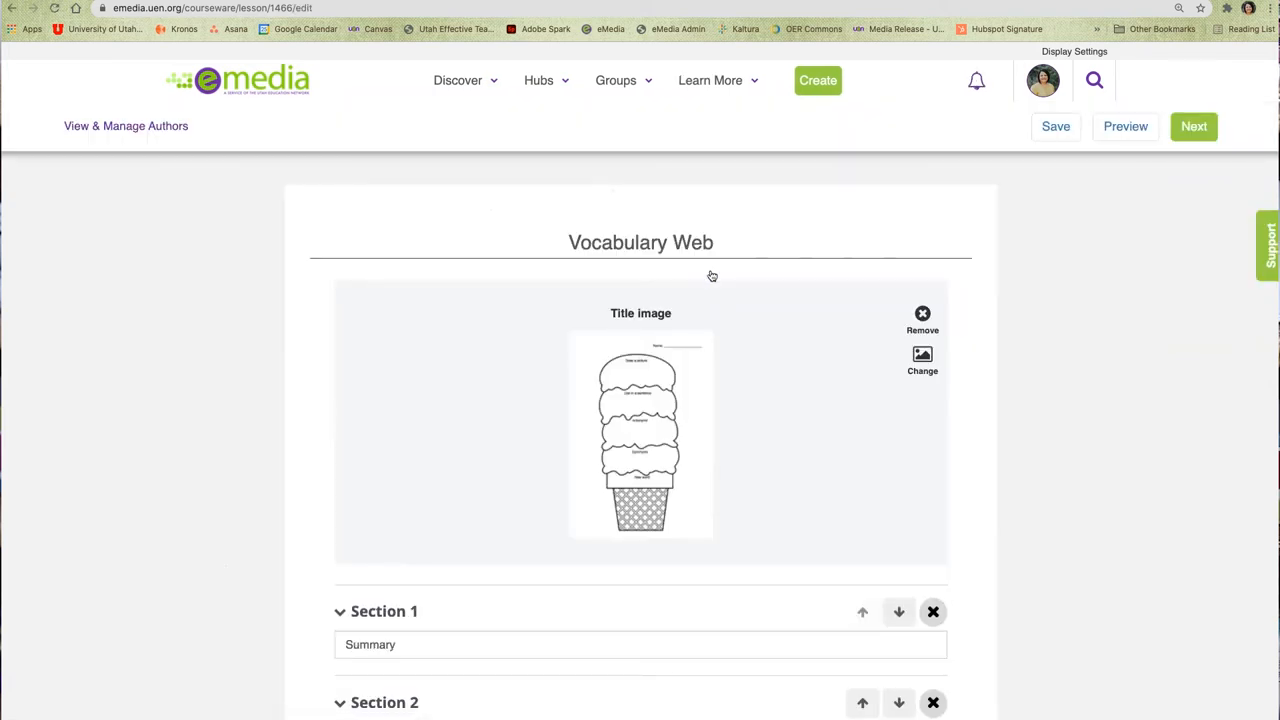
scroll("down", 3)
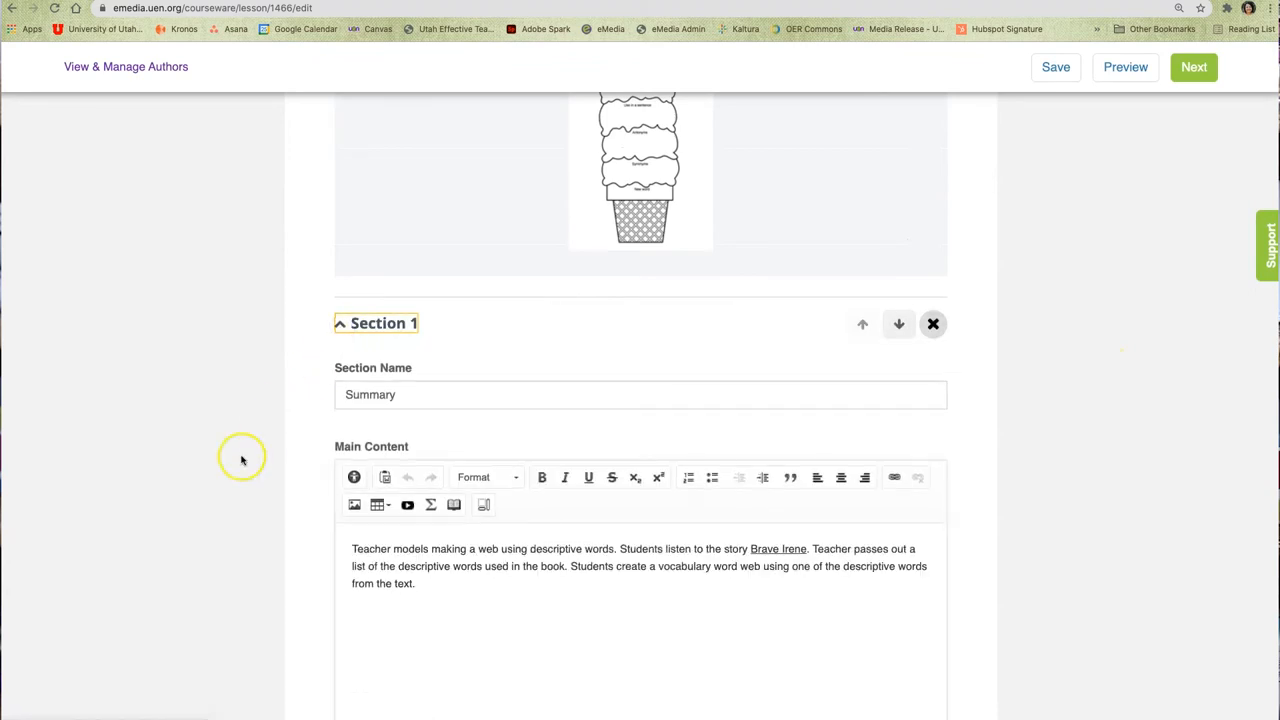
scroll("up", 3)
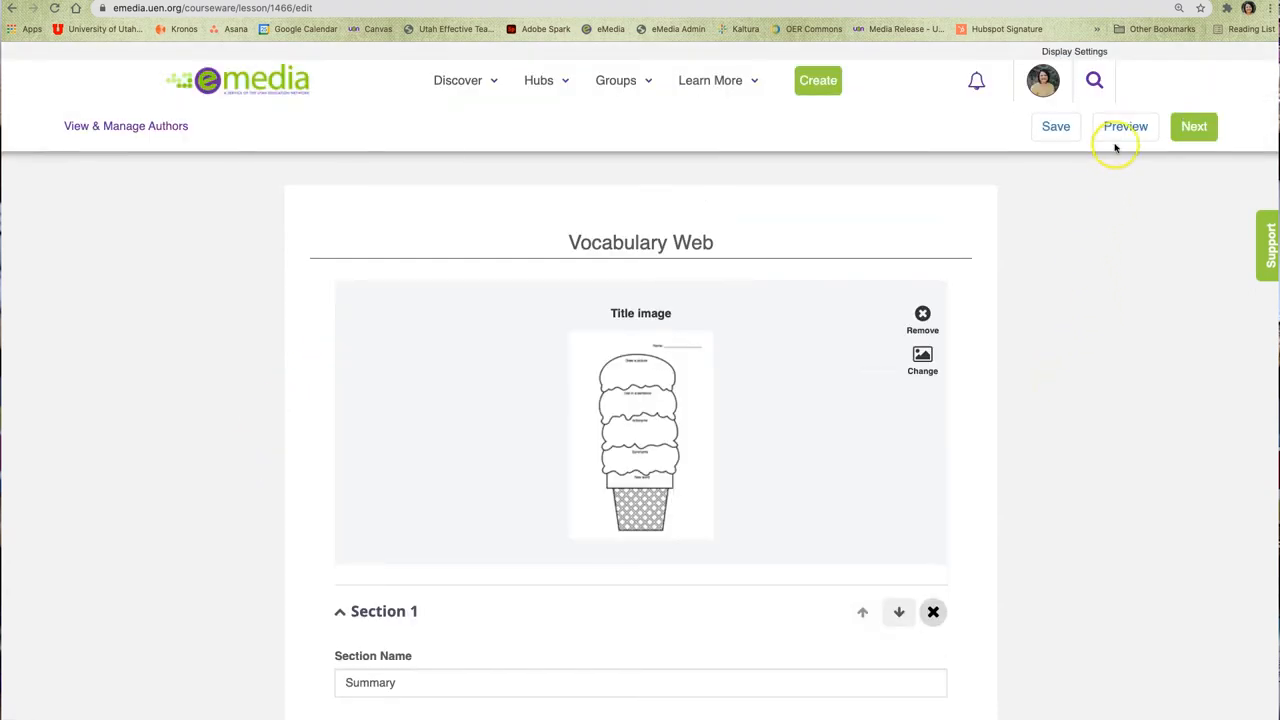
left_click(1124, 126)
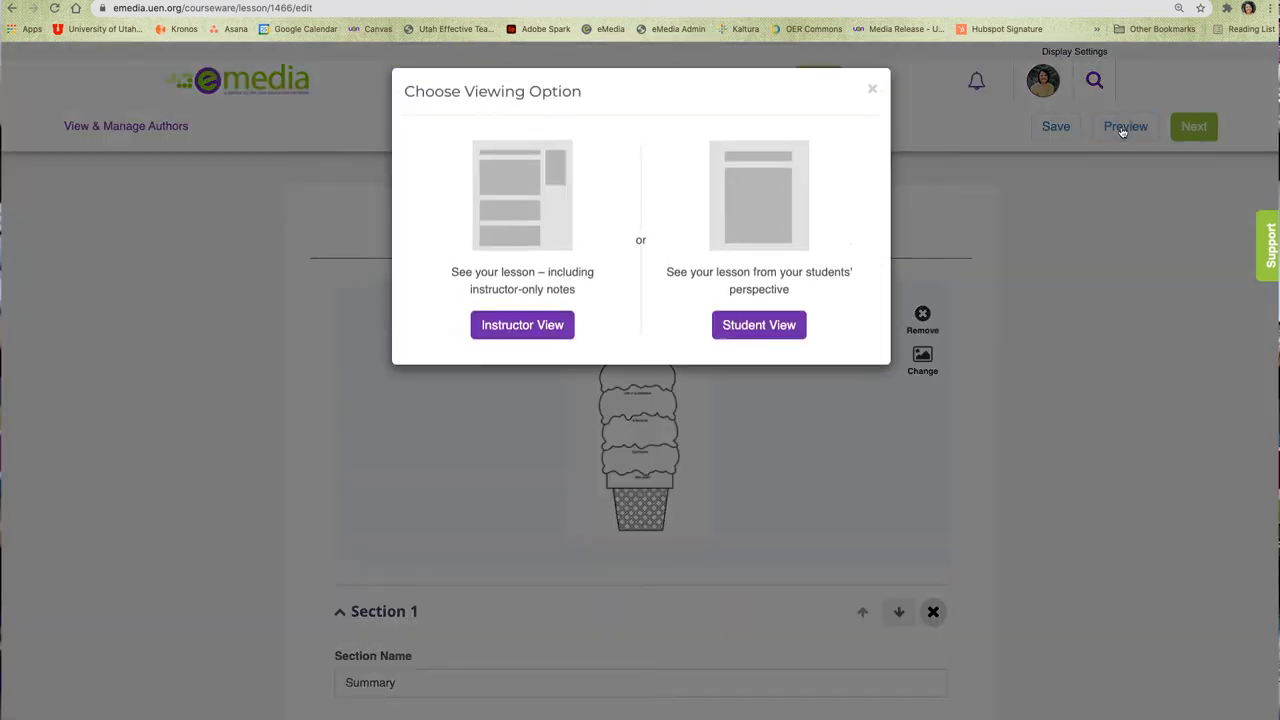
mouse_move(556, 362)
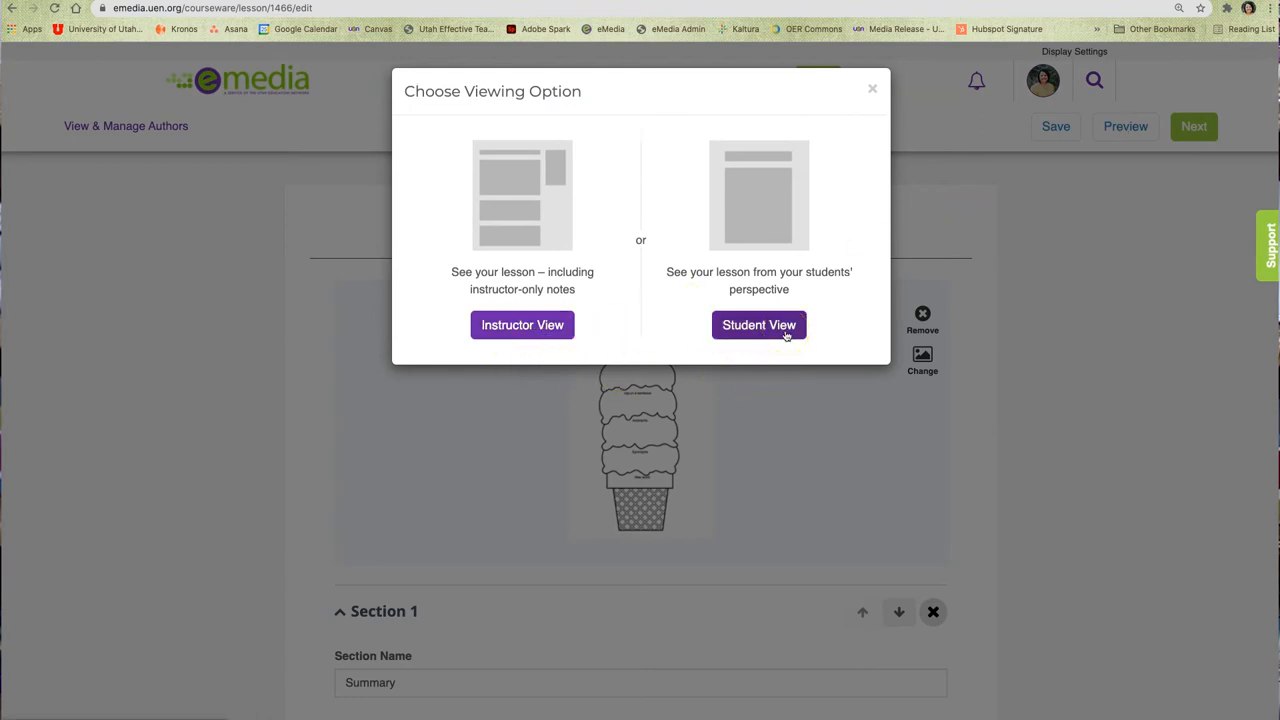
left_click(758, 324)
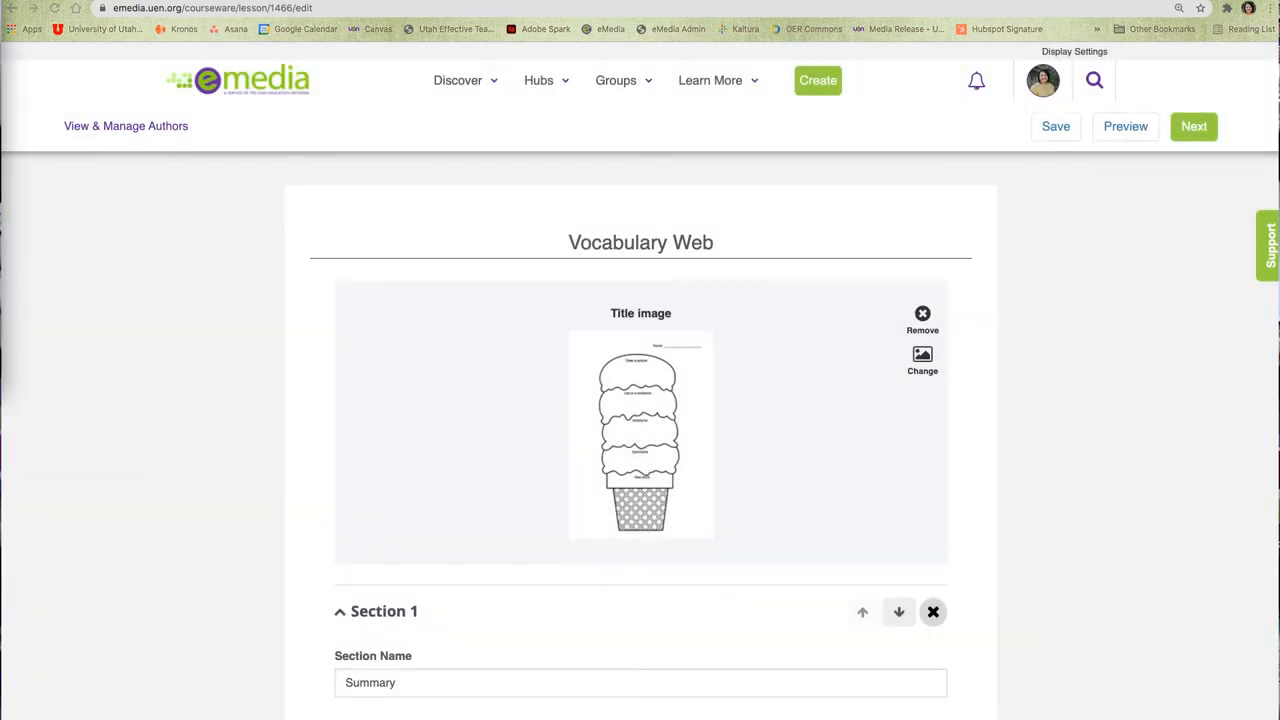
mouse_move(756, 170)
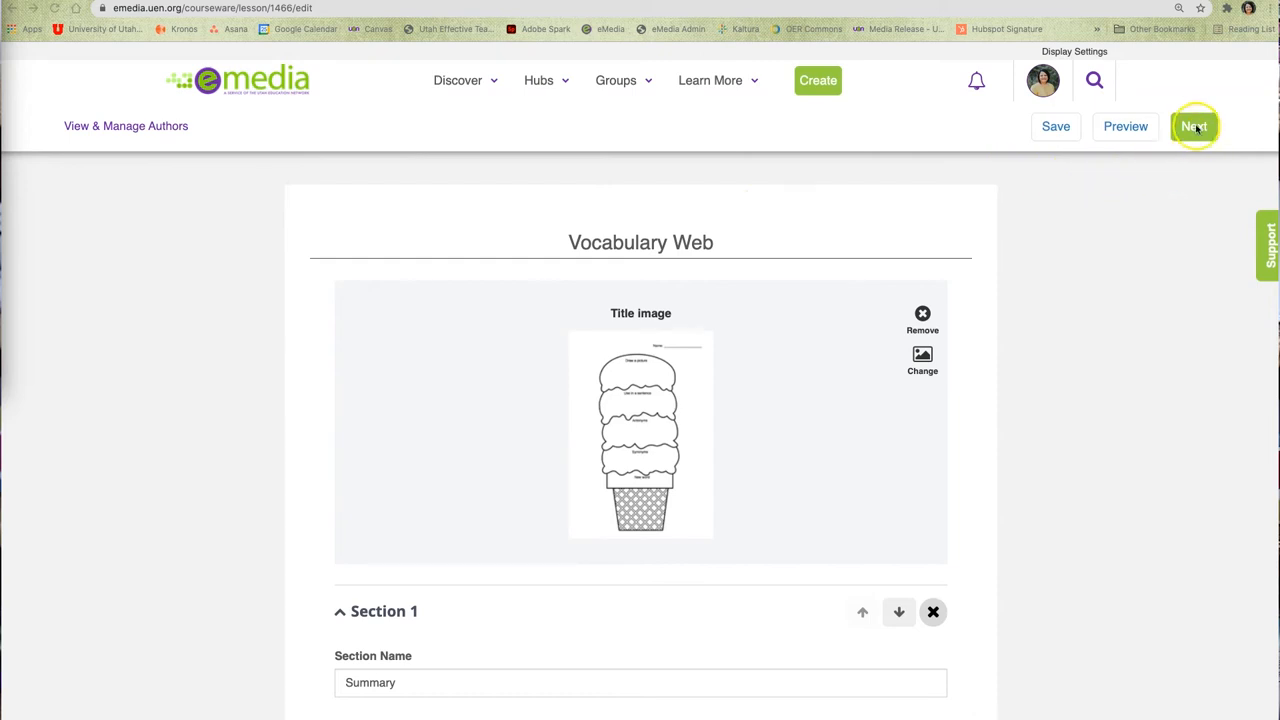
Advance to Describe Resource and begin the Overview with 'In this lesson'.
left_click(1194, 126)
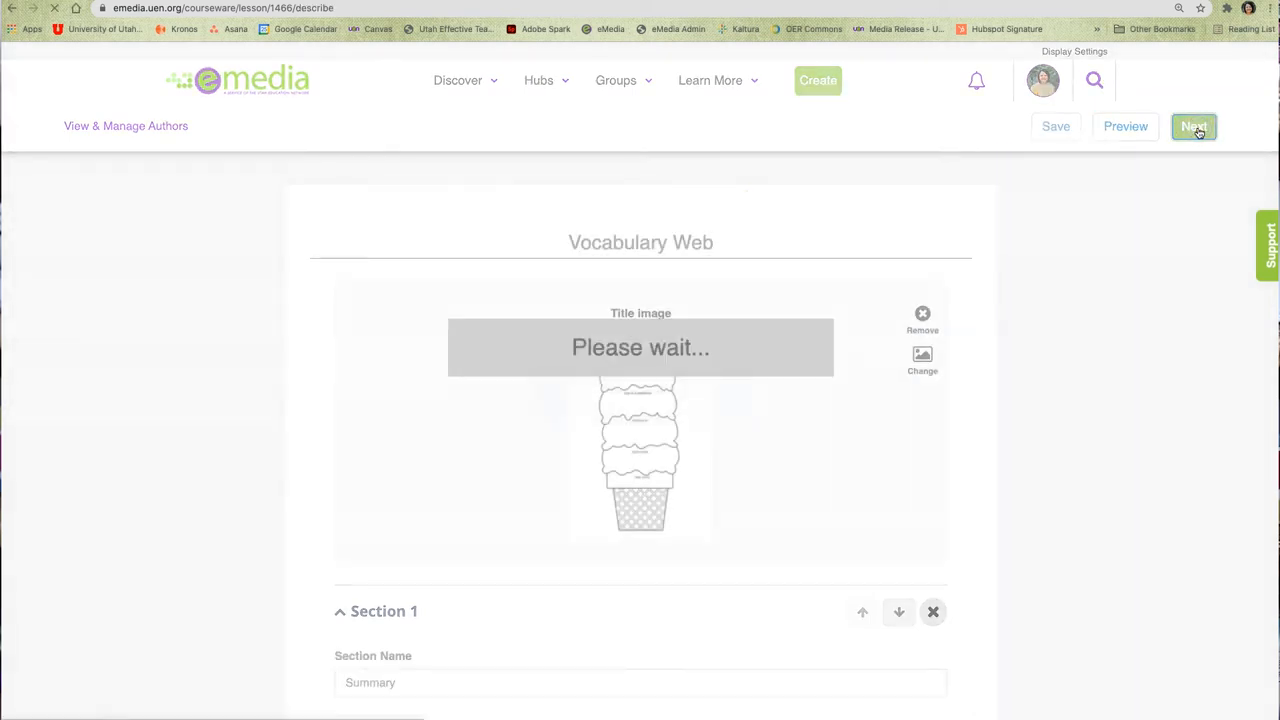
left_click(1192, 126)
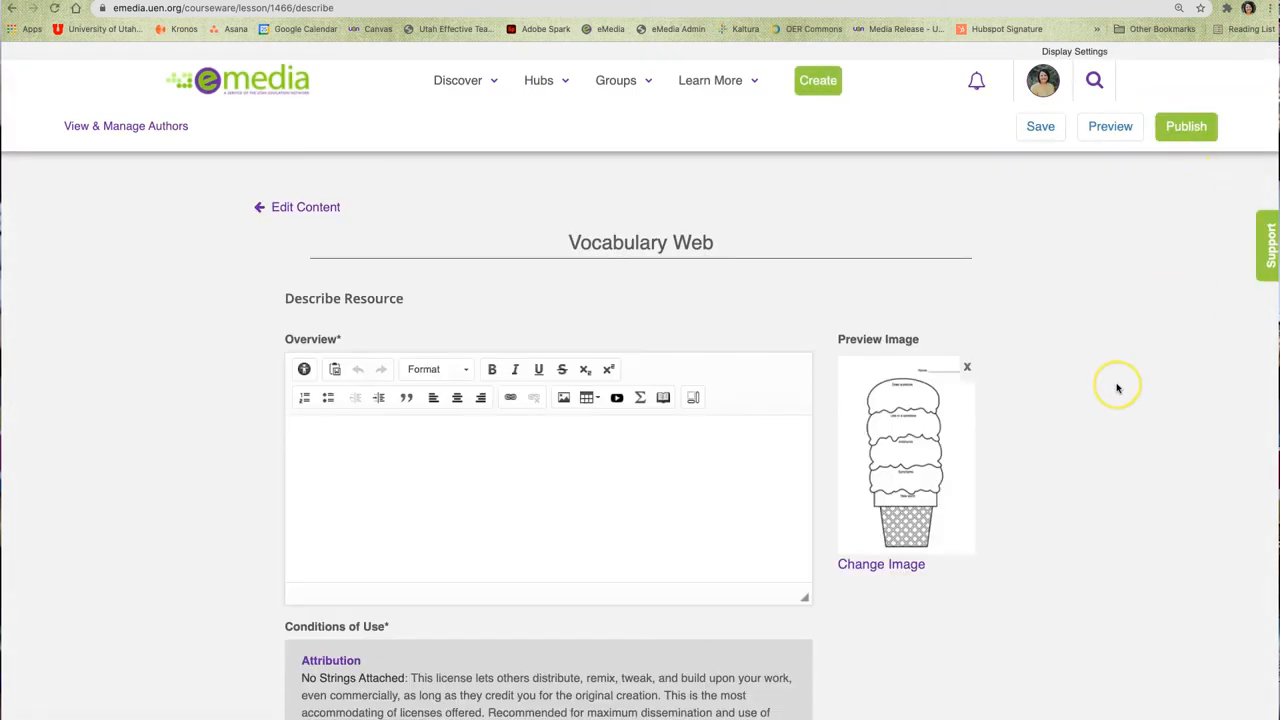
scroll("down", 3)
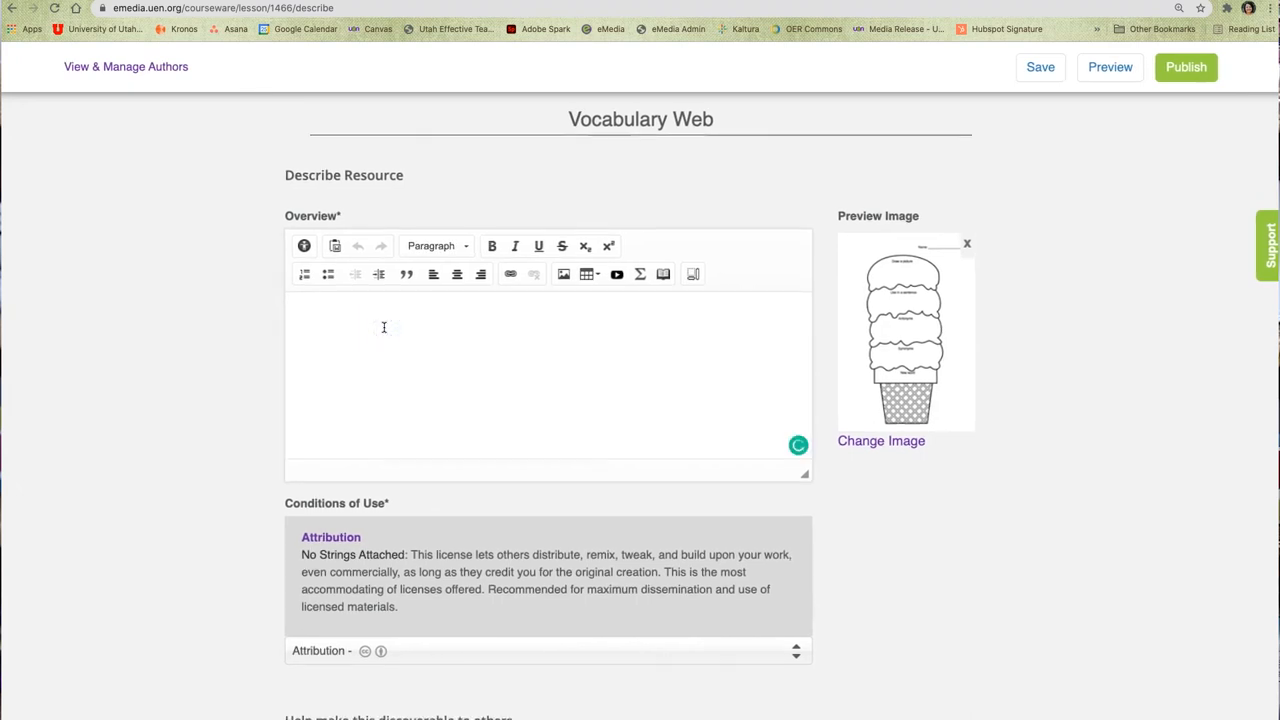
type("In this lesson plan,")
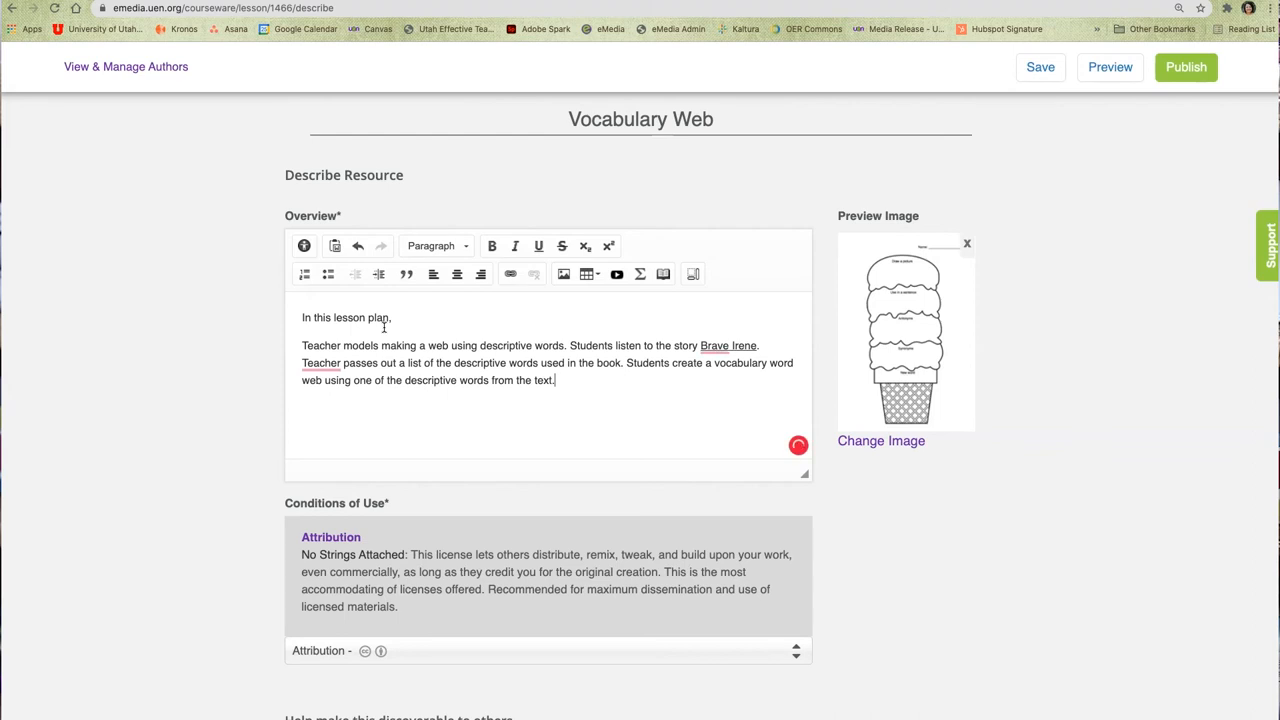
Set Conditions of Use to Attribution Non-Commercial Share Alike.
scroll("down", 3)
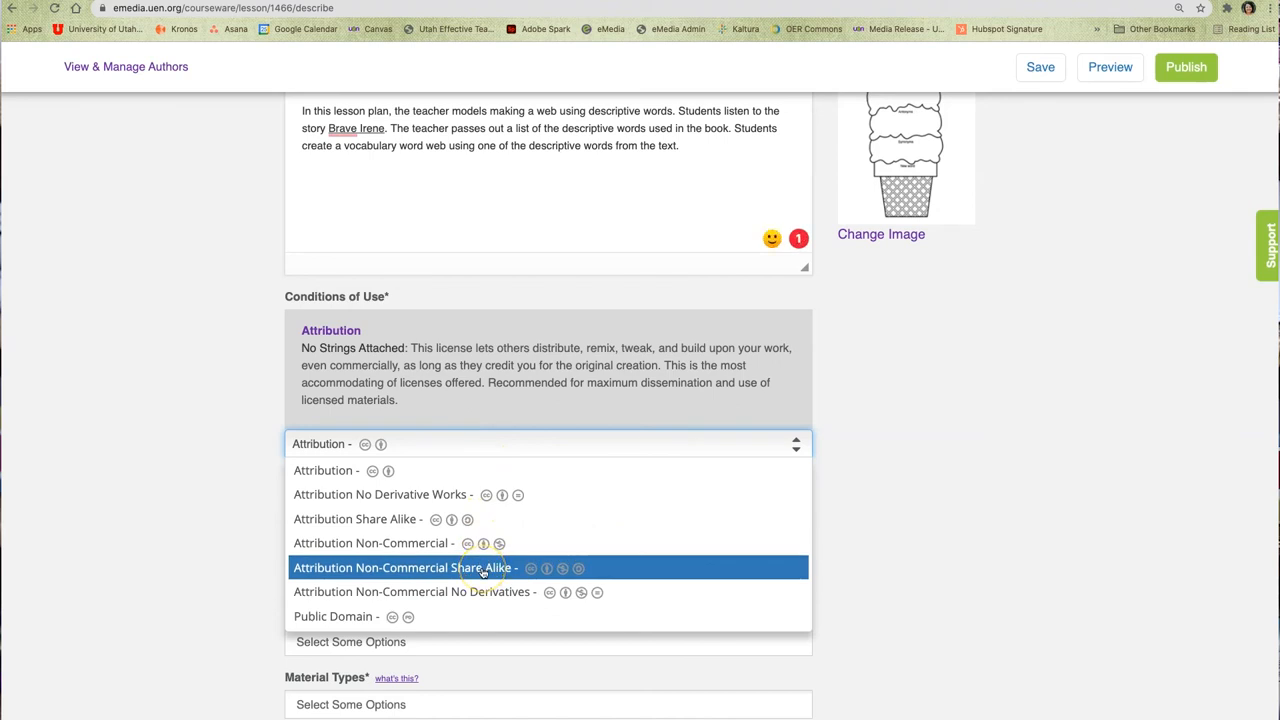
mouse_move(322, 568)
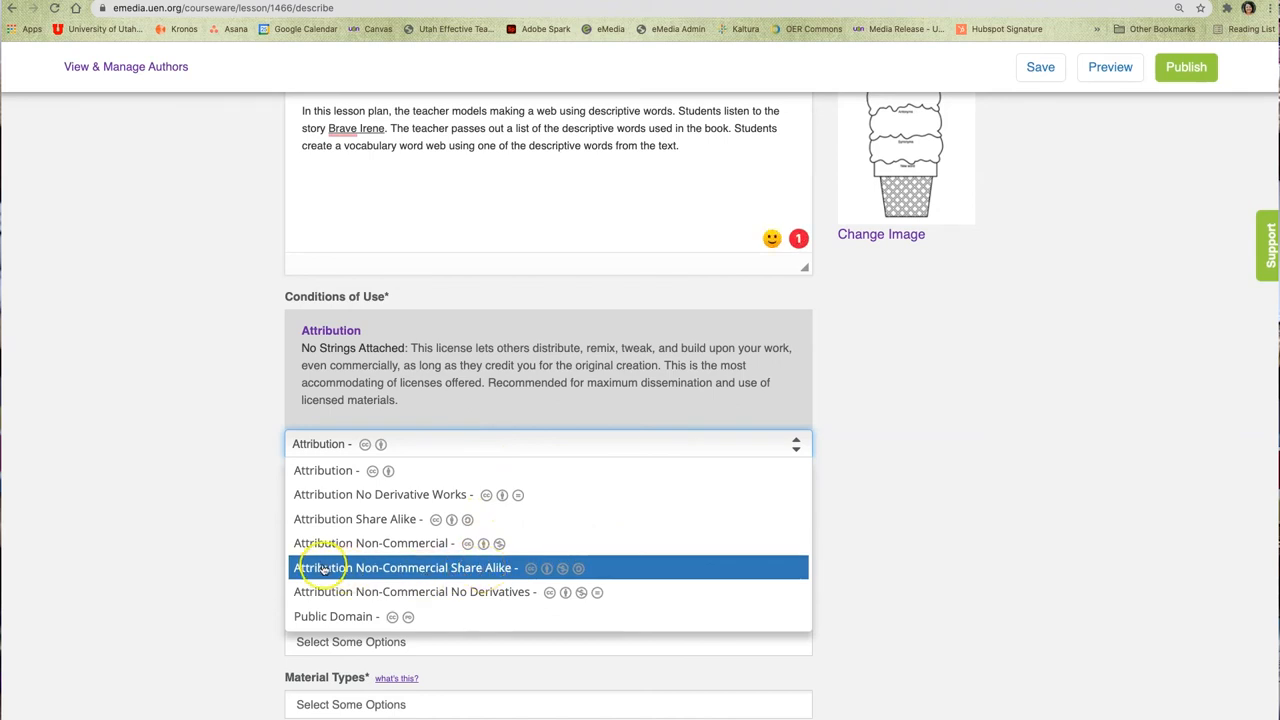
left_click(404, 568)
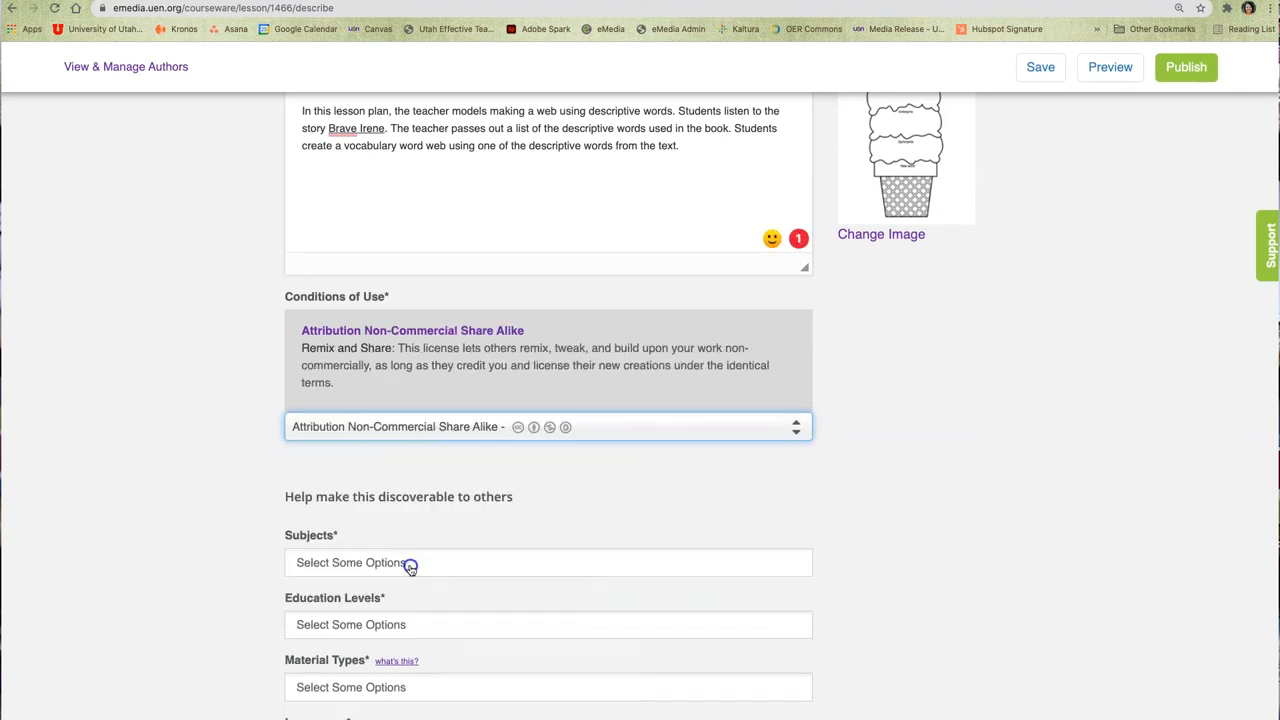
scroll("down", 3)
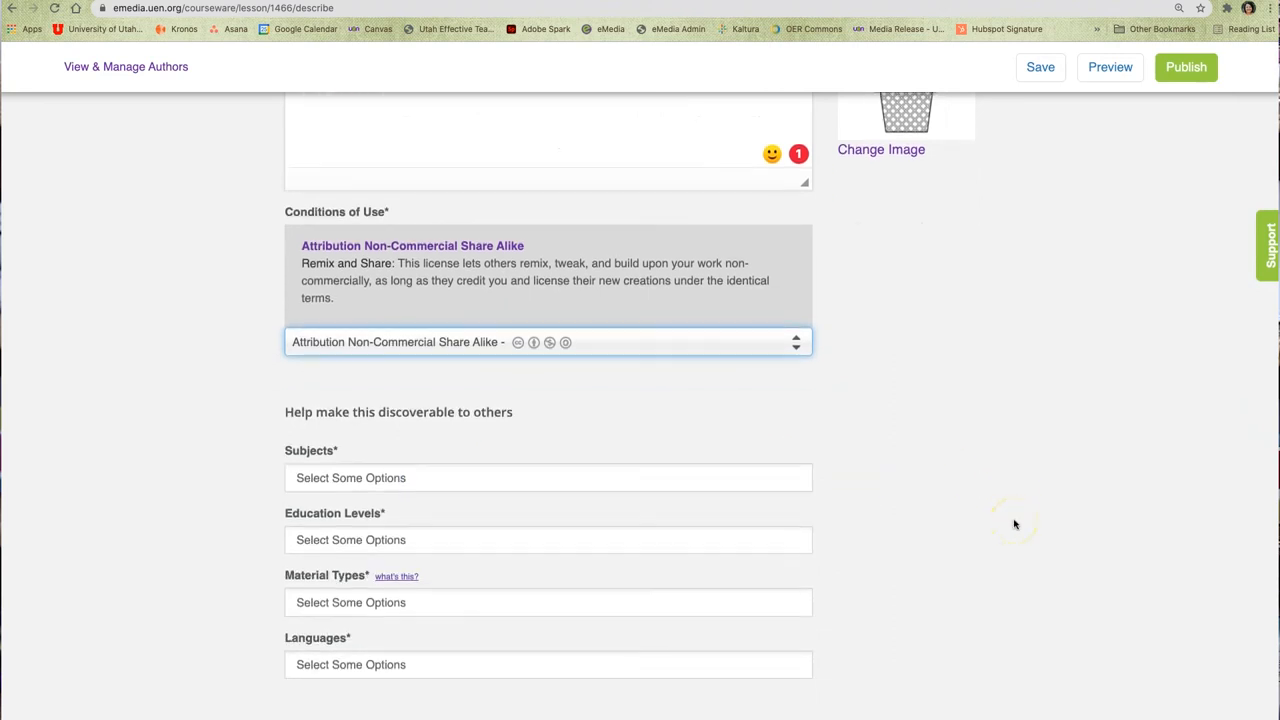
scroll("down", 3)
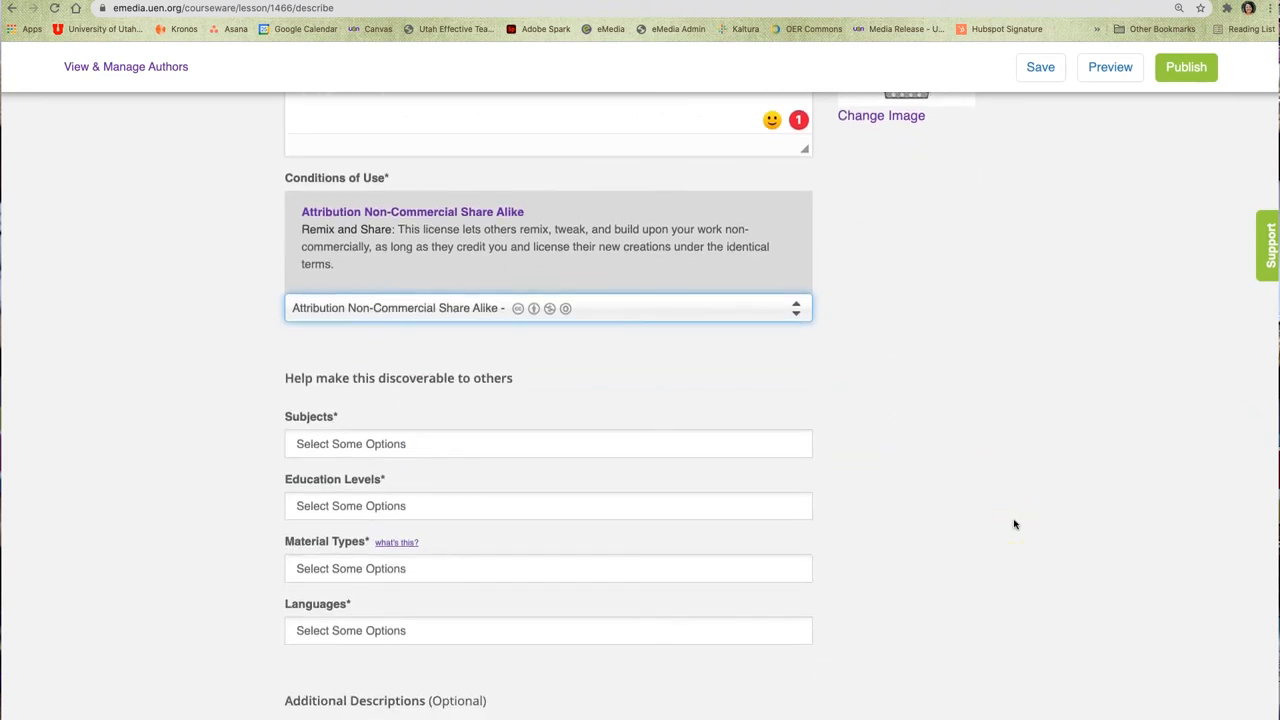
scroll("down", 3)
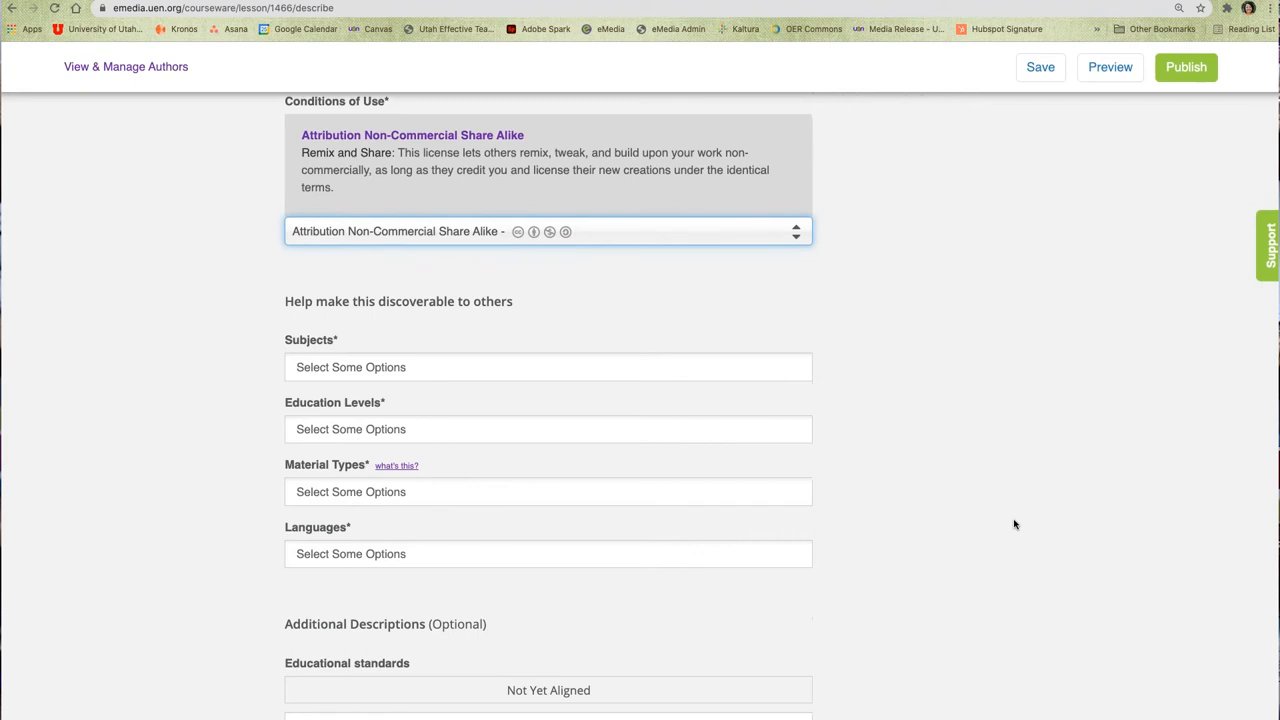
scroll("down", 3)
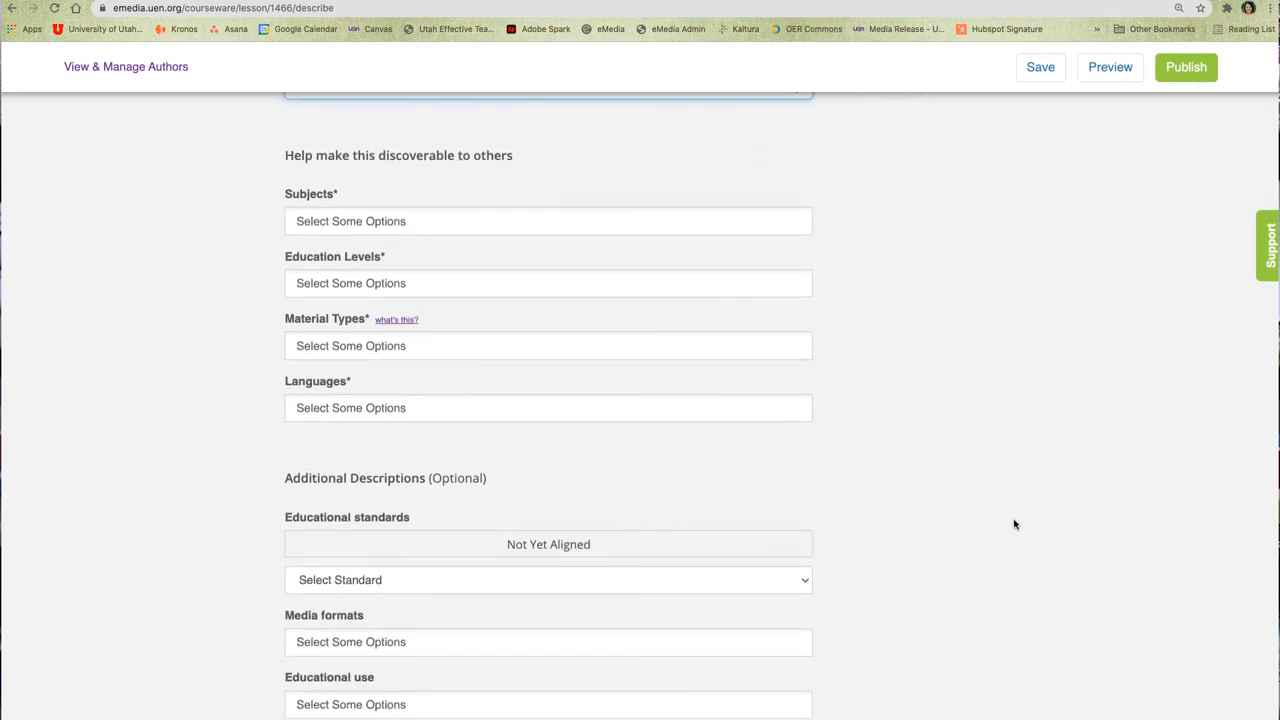
Tag the subject Elementary English Language Arts and the level Lower Elementary.
left_click(548, 220)
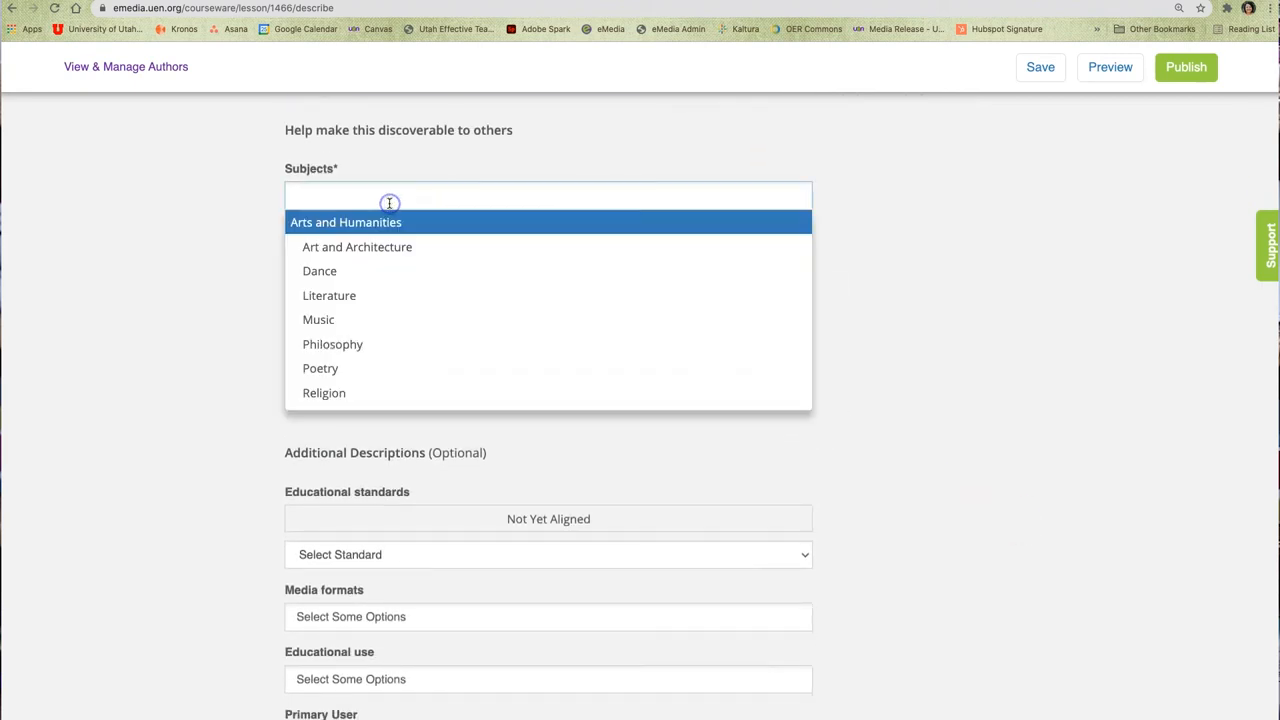
type("la")
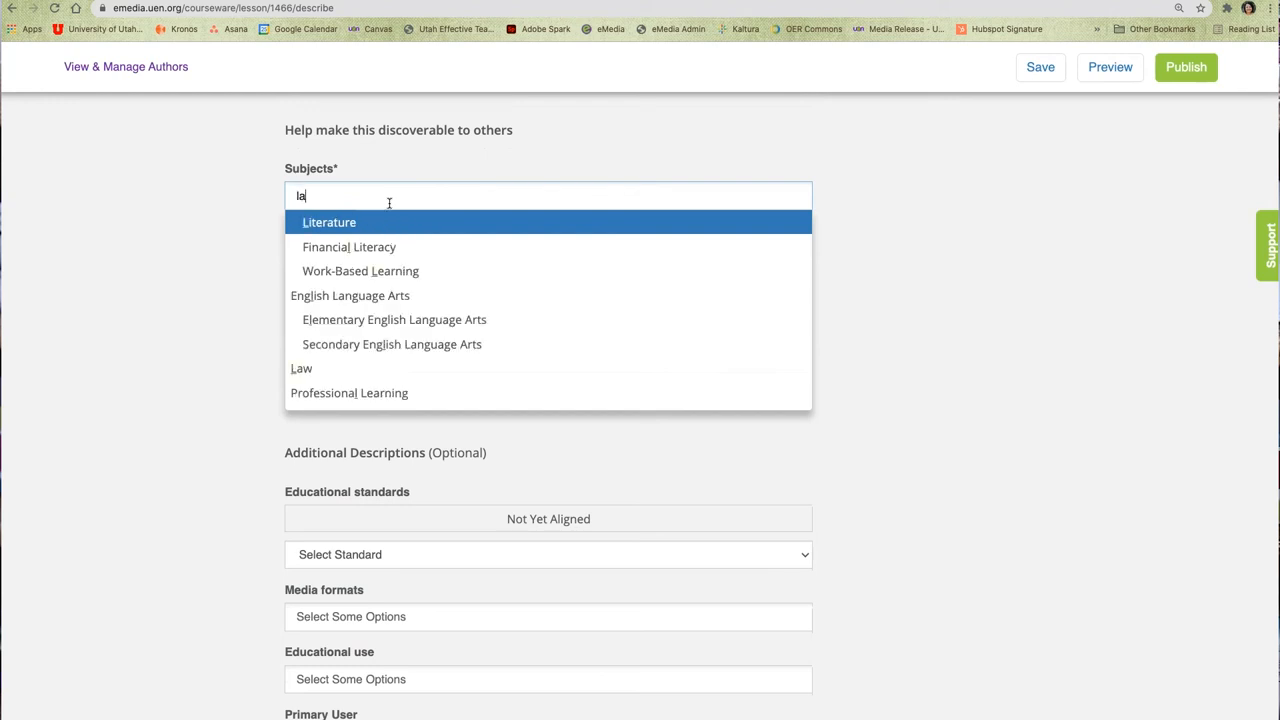
type("n")
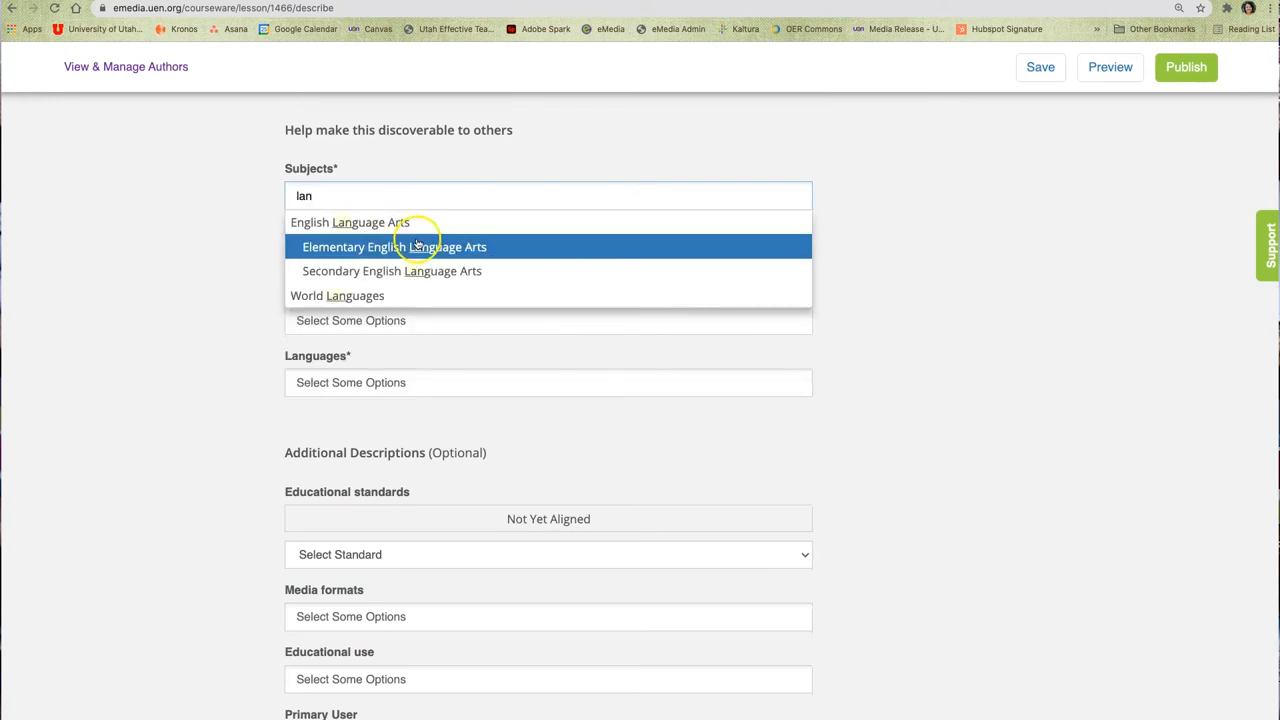
left_click(394, 246)
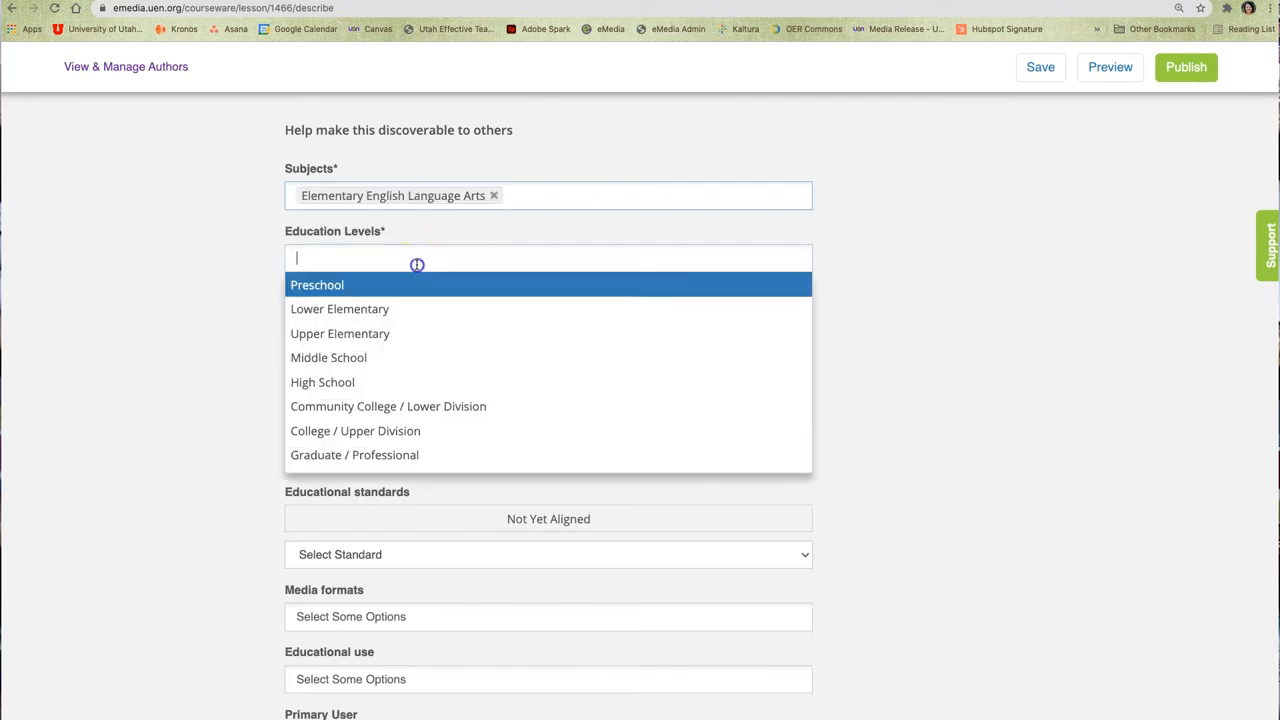
mouse_move(416, 308)
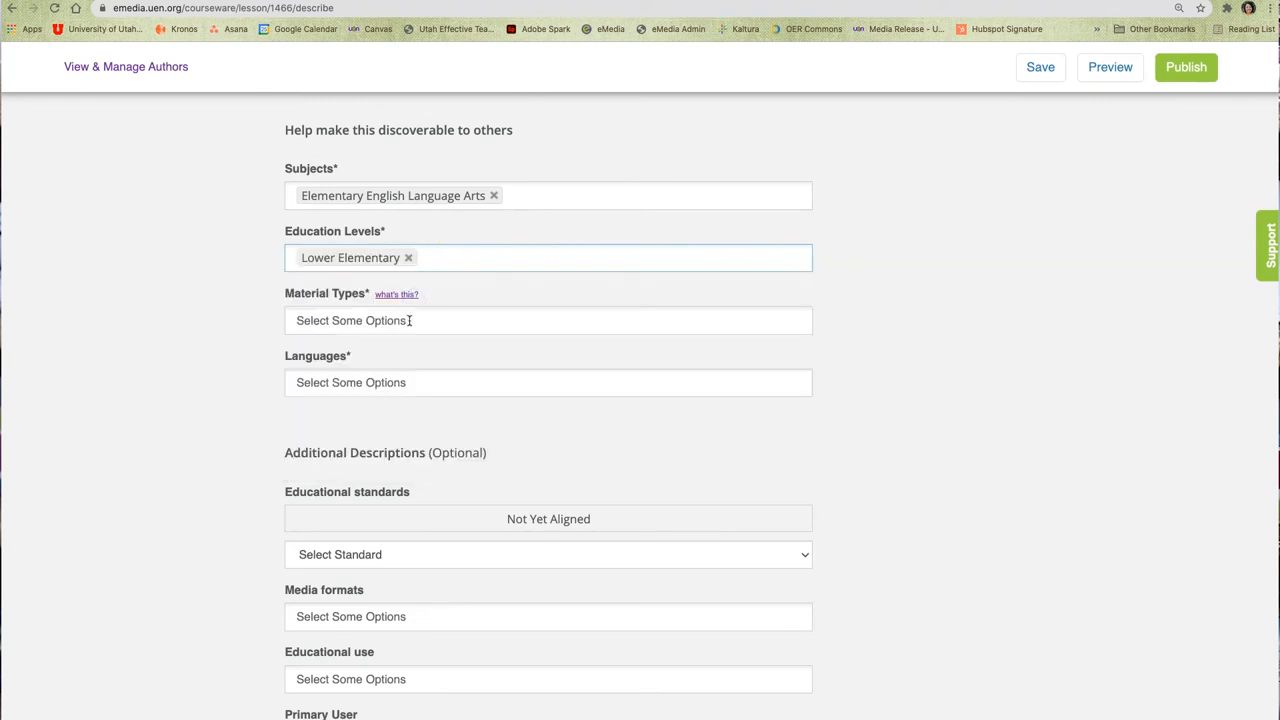
scroll("down", 3)
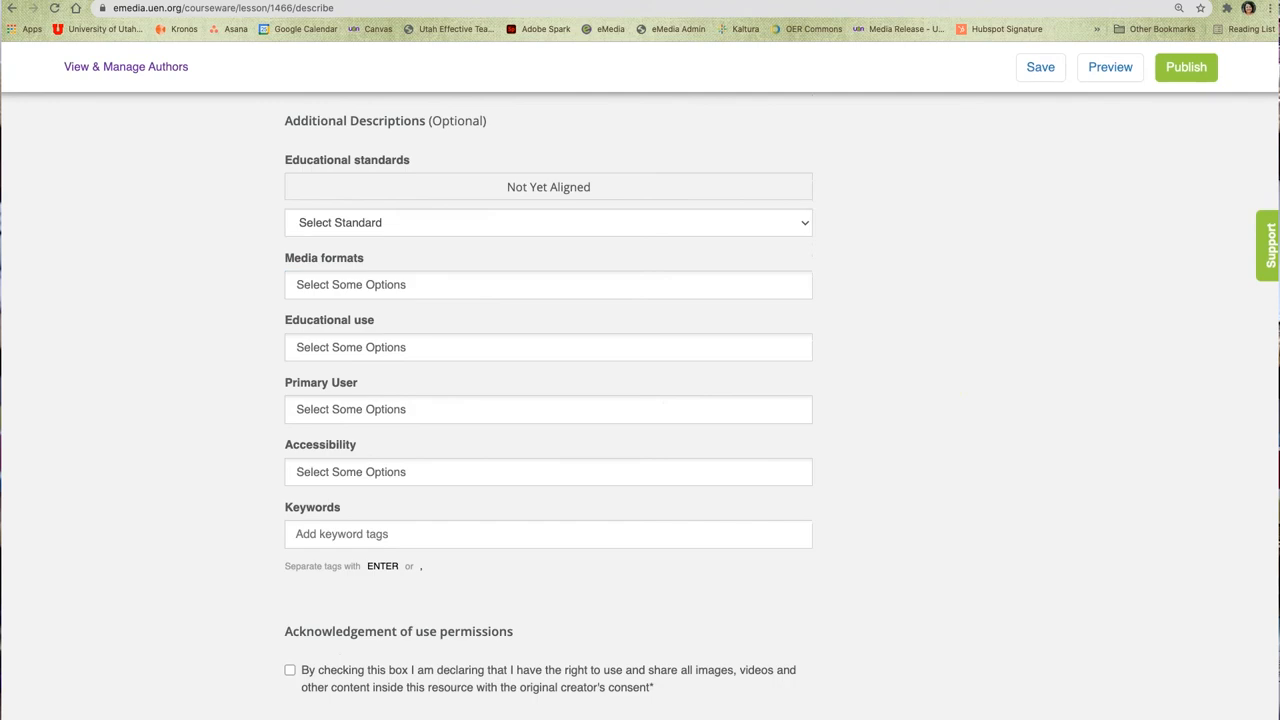
Align the resource to Utah Core Standards For English Language Arts.
left_click(548, 222)
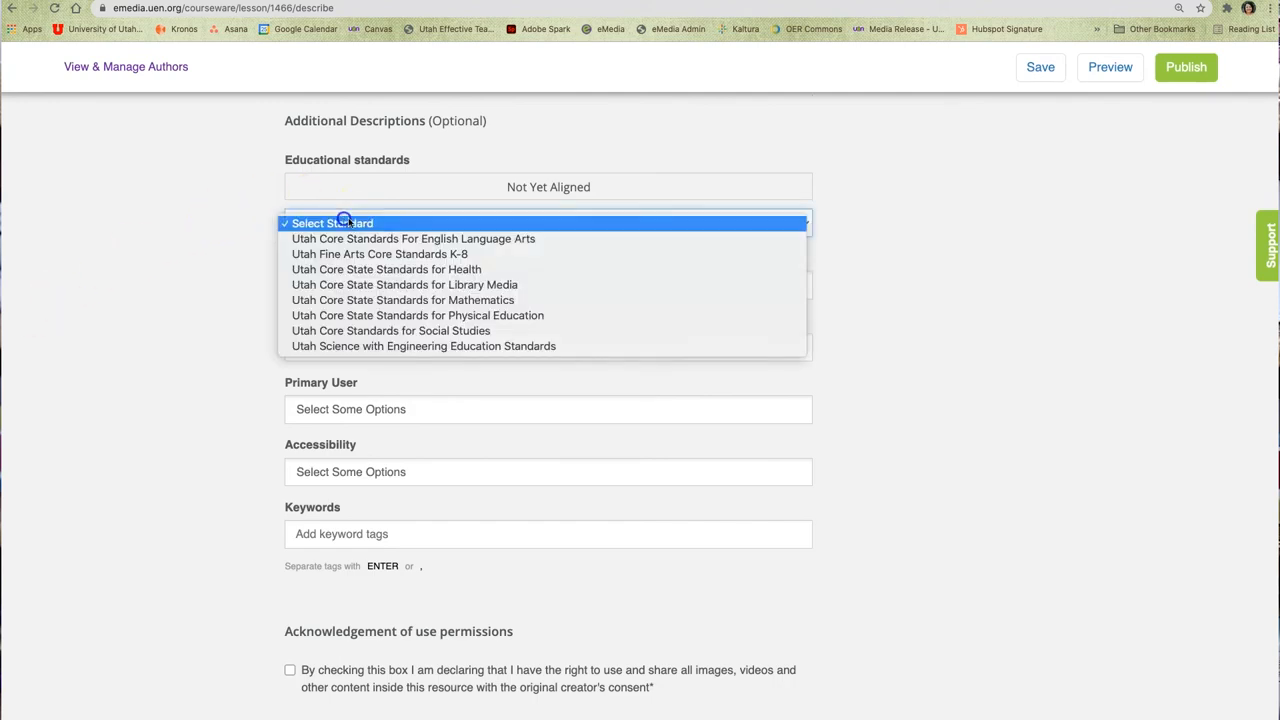
mouse_move(512, 238)
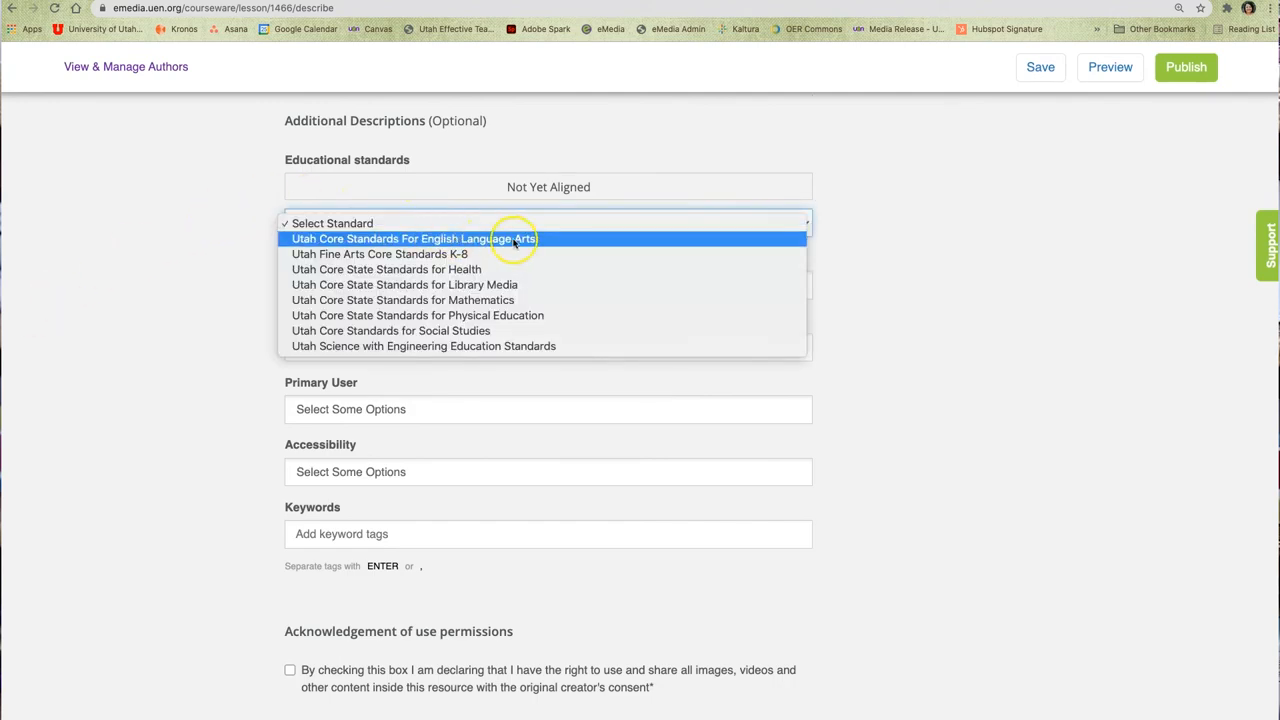
left_click(412, 238)
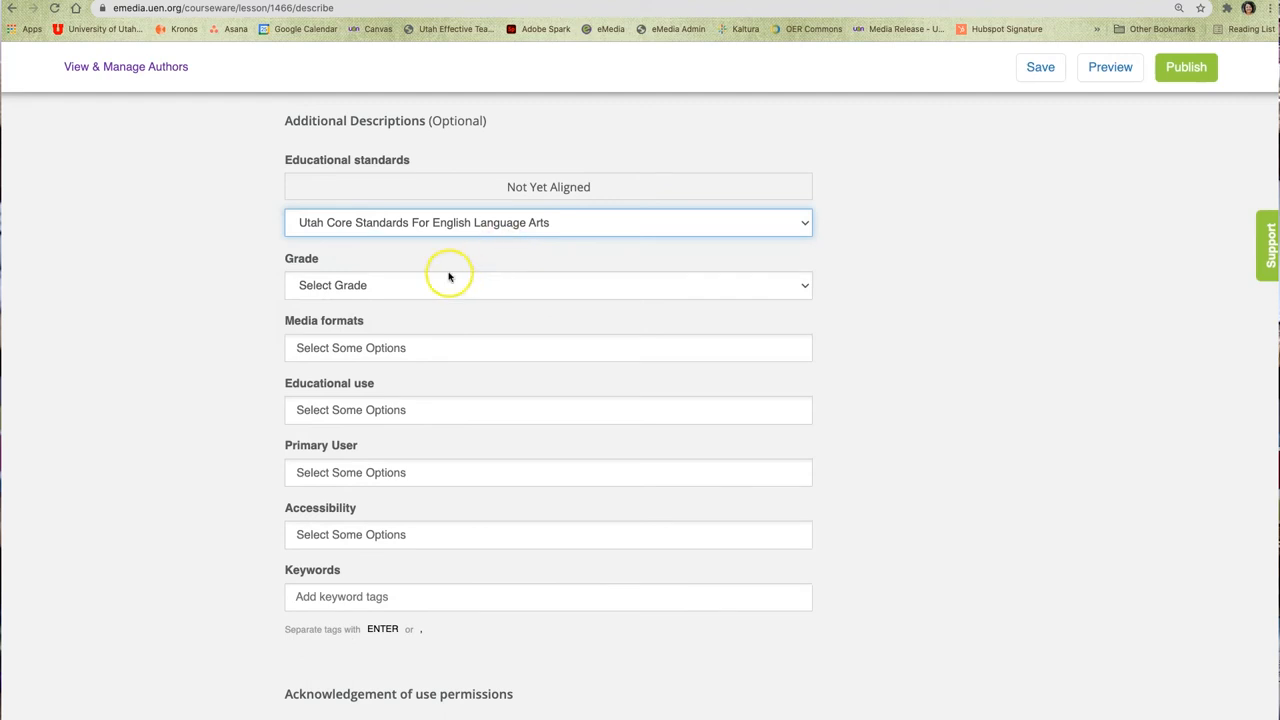
scroll("down", 3)
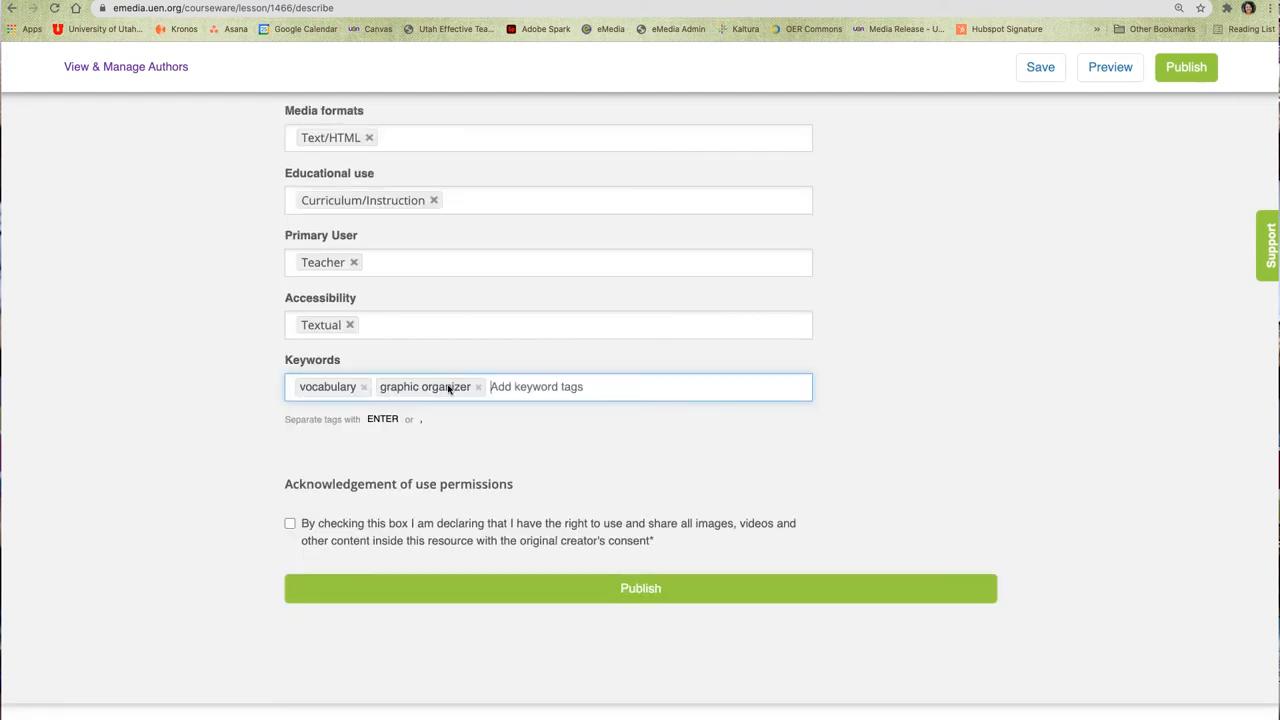
mouse_move(388, 476)
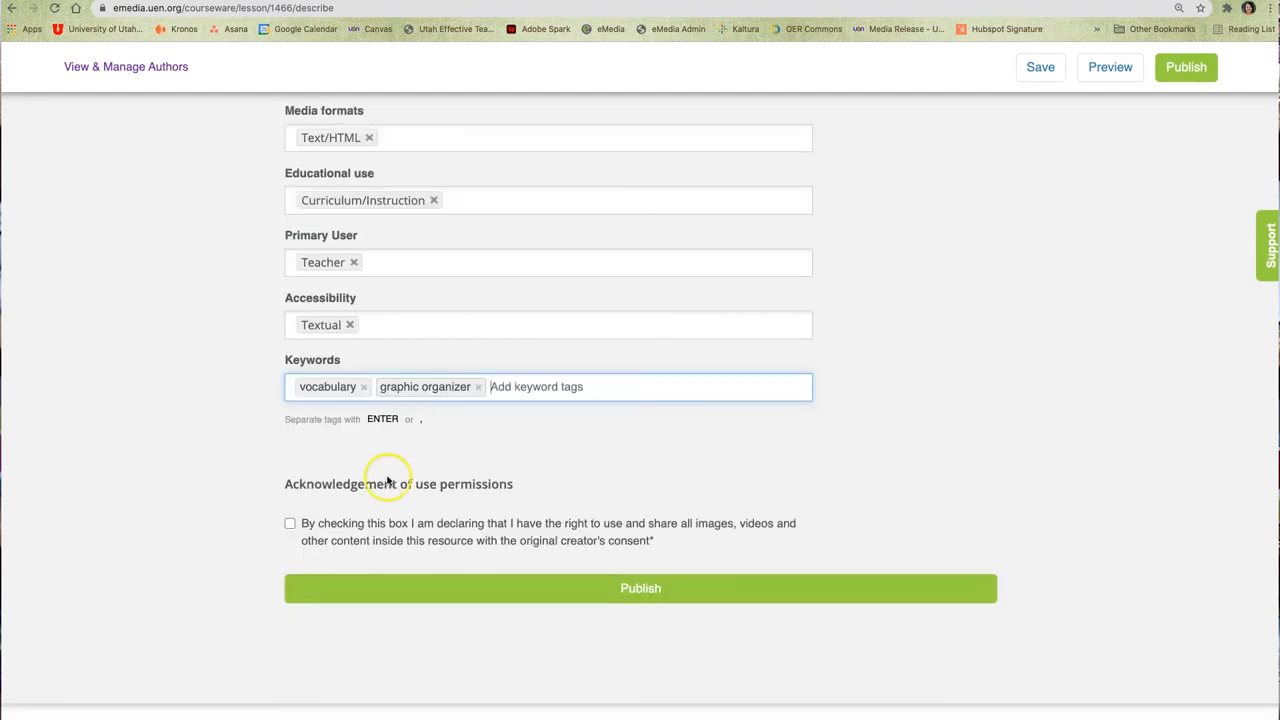
Acknowledge the content-use permissions and publish the resource to eMedia.
left_click(290, 524)
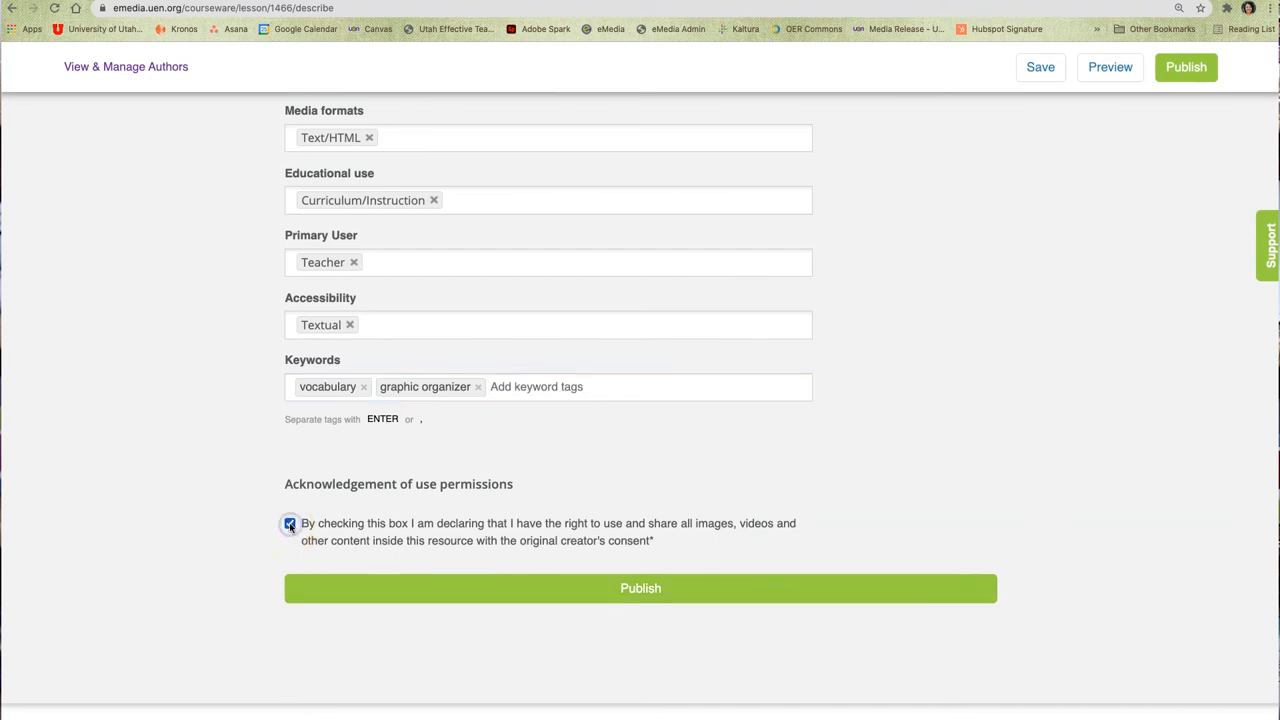
left_click(290, 524)
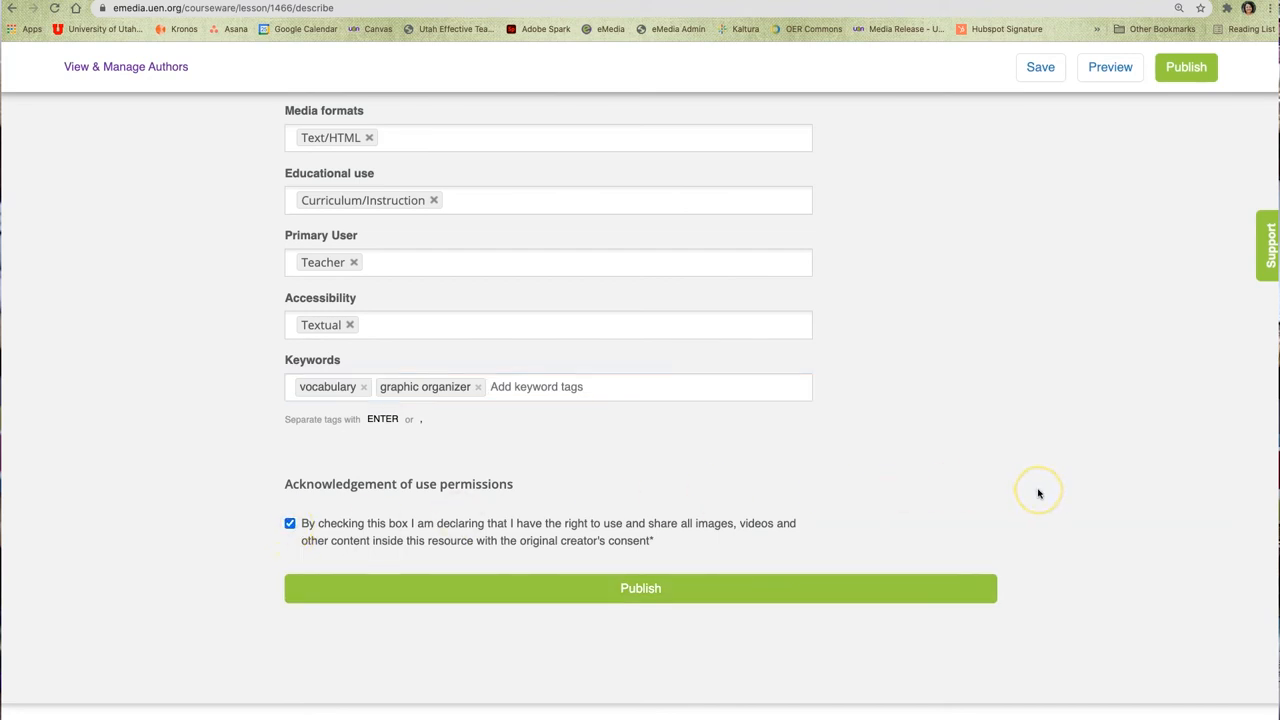
mouse_move(1038, 492)
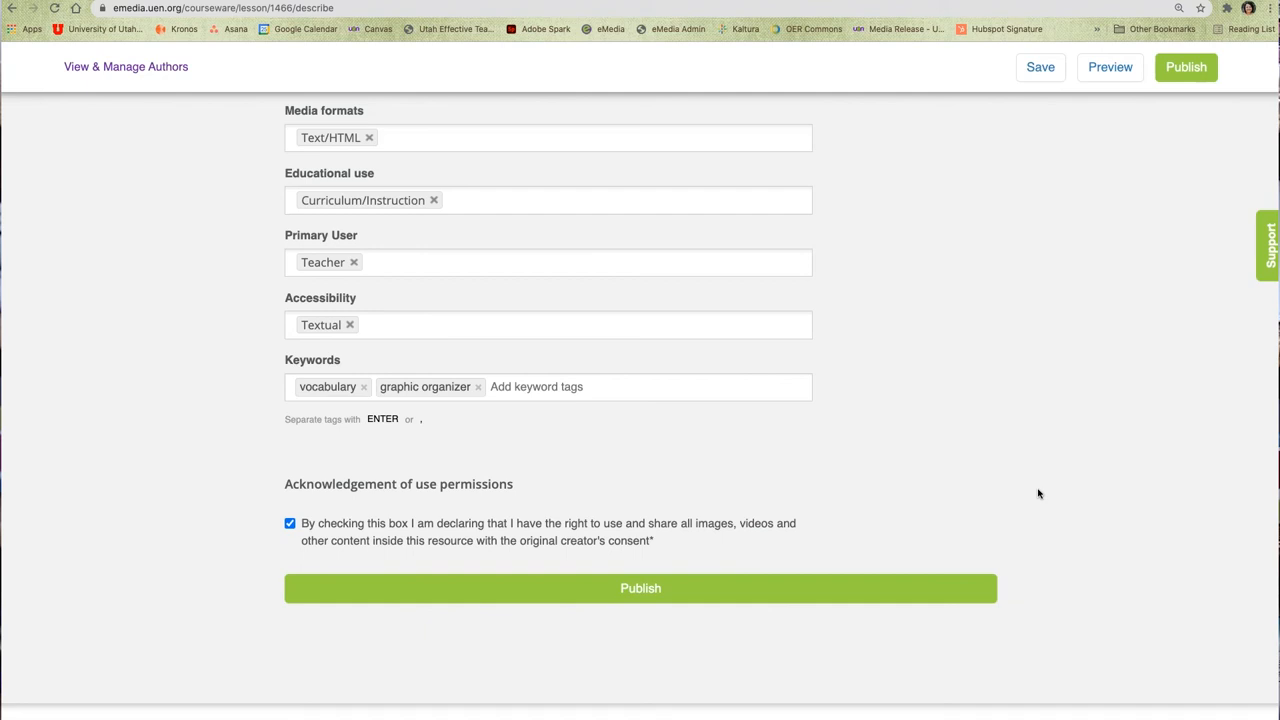
scroll("down", 3)
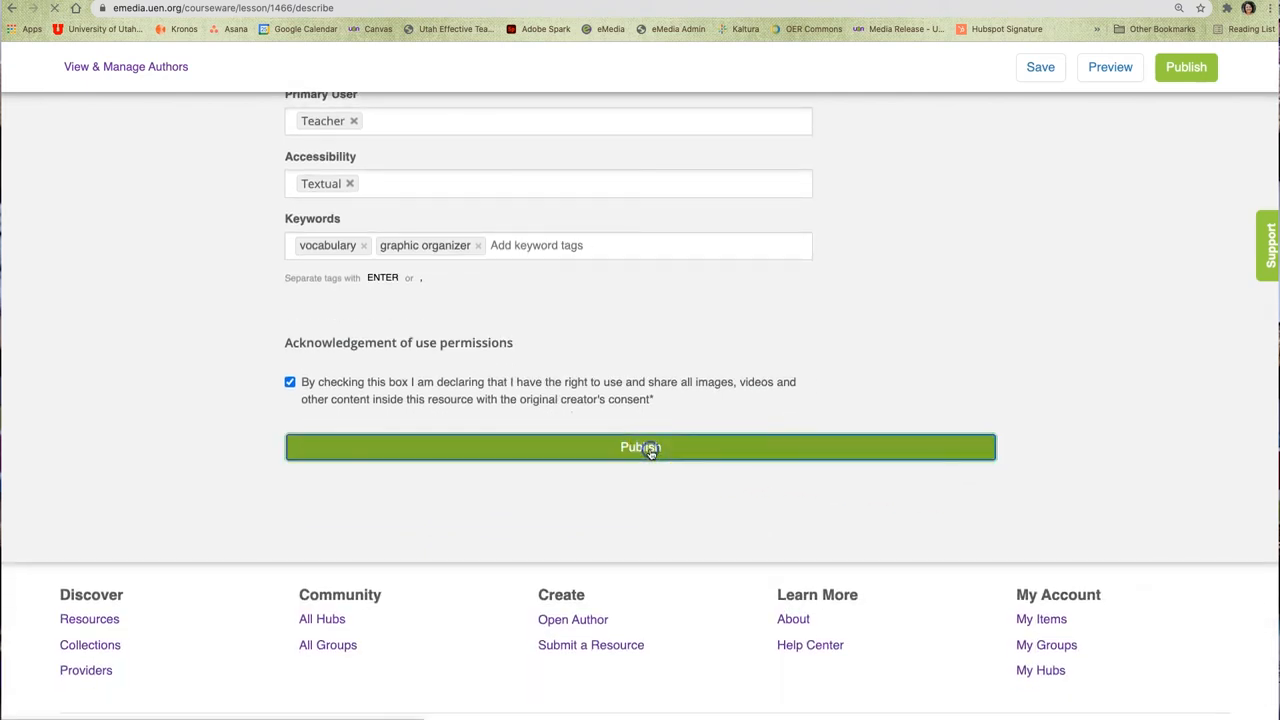
left_click(640, 448)
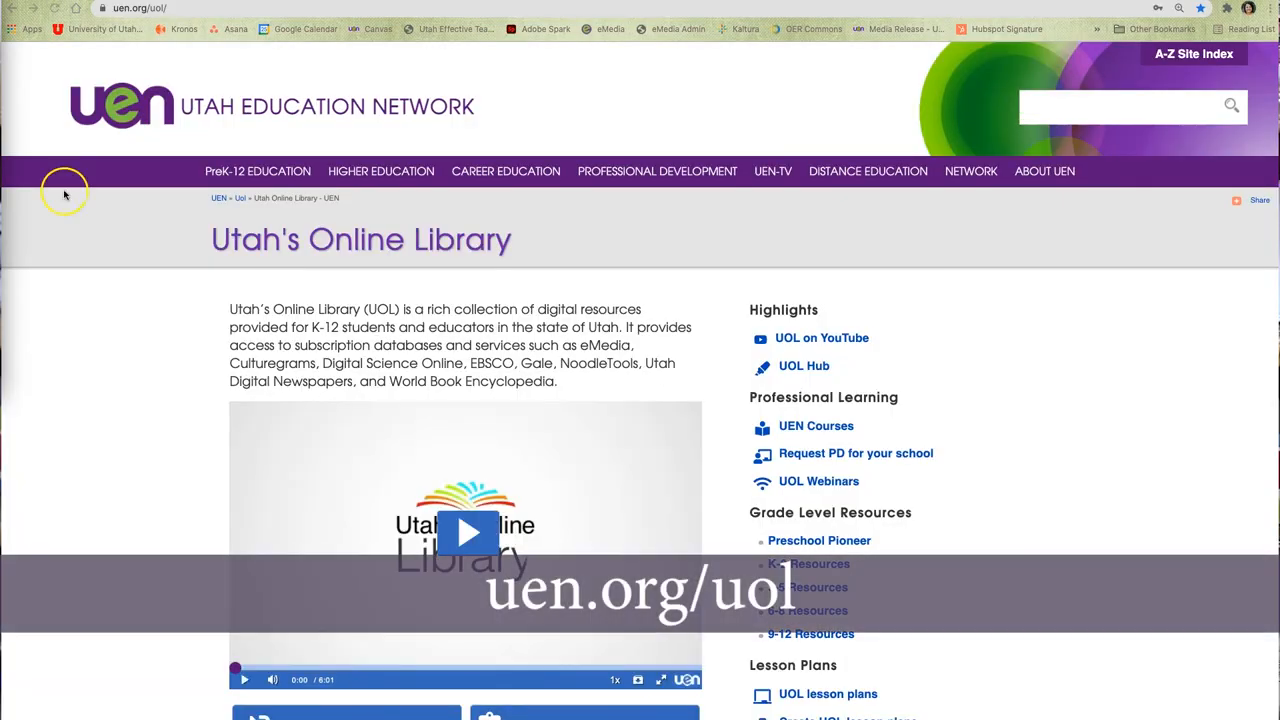
mouse_move(1136, 312)
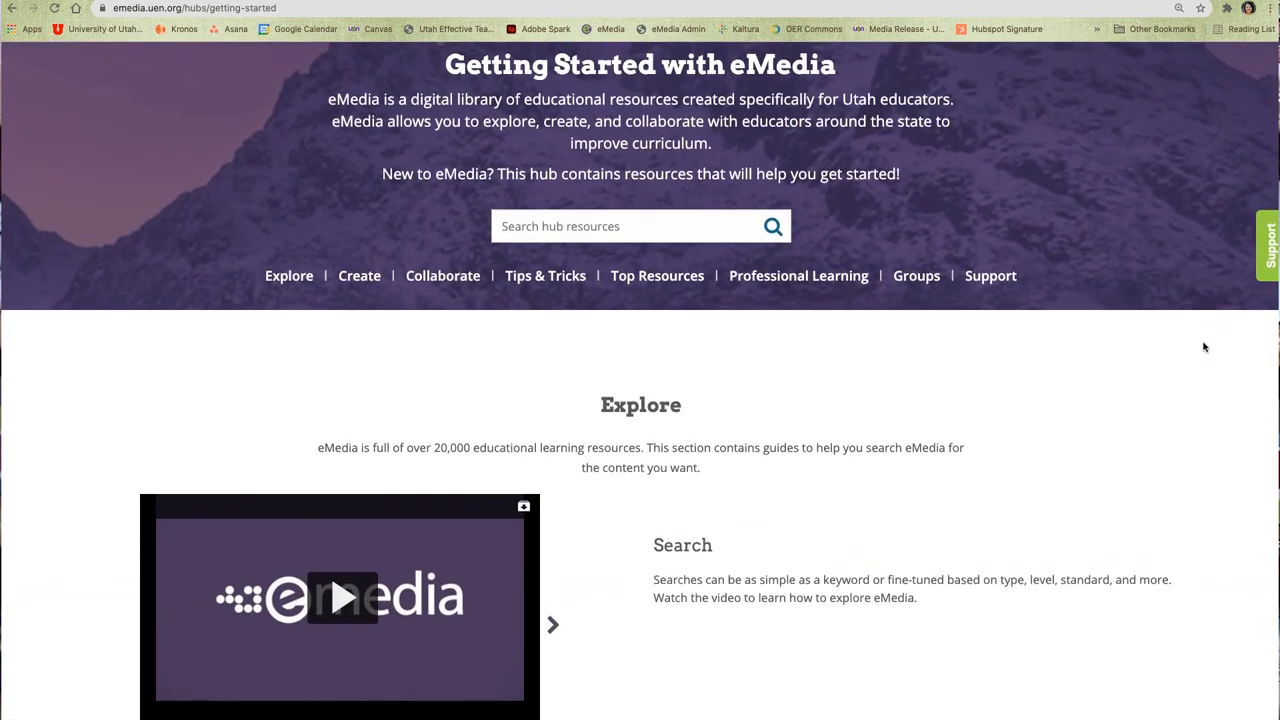
Scroll the Getting Started hub page to its Explore section.
scroll("down", 3)
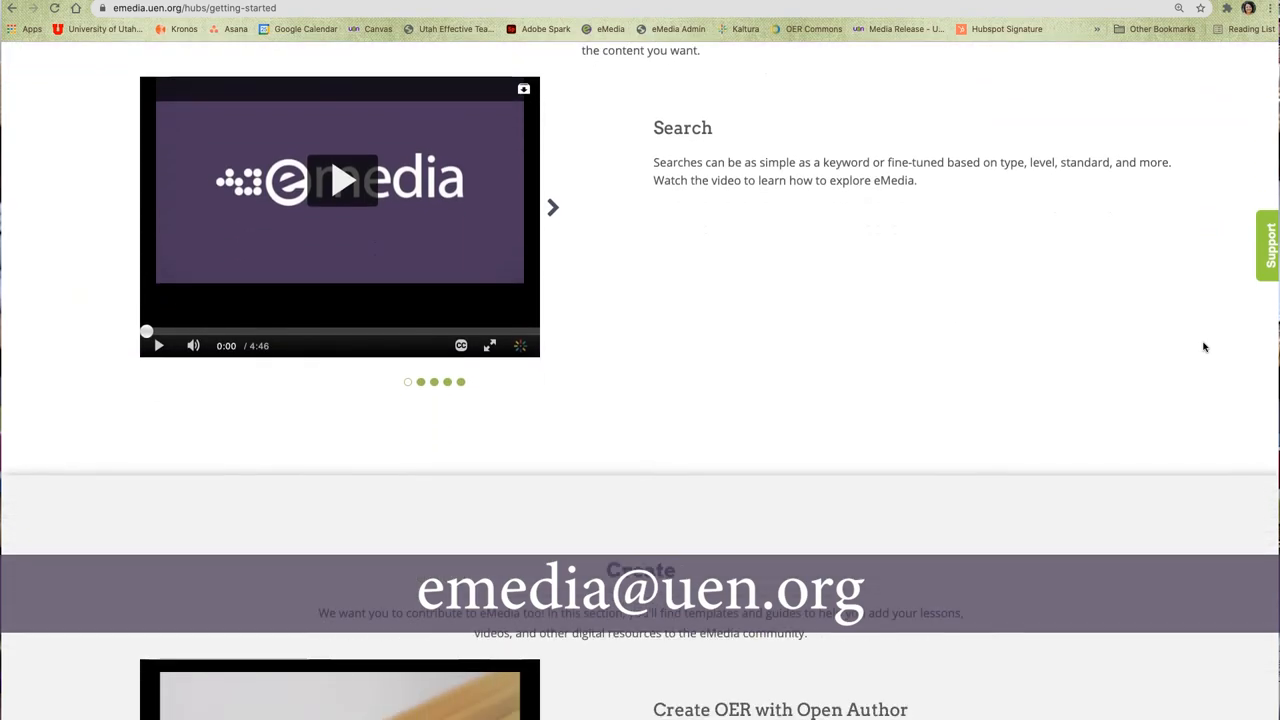